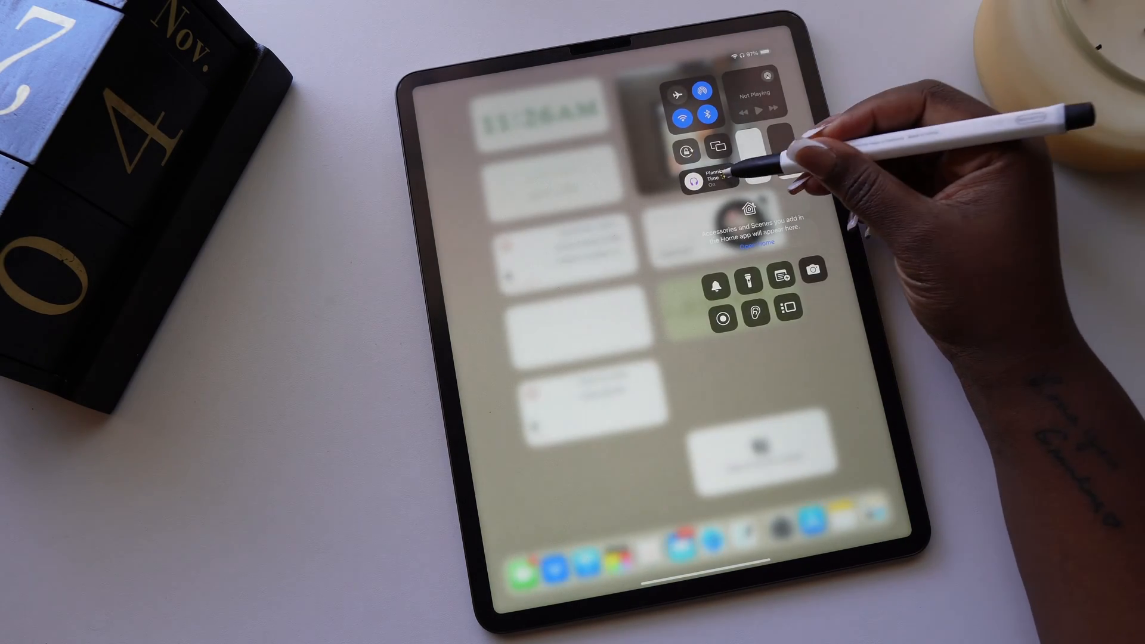
Open the Goodnotes Tips & Tricks notebook on the page listing Arrange, Color Dropper and Ruler.
{"action": "left_click", "coordinate": [712, 179]}
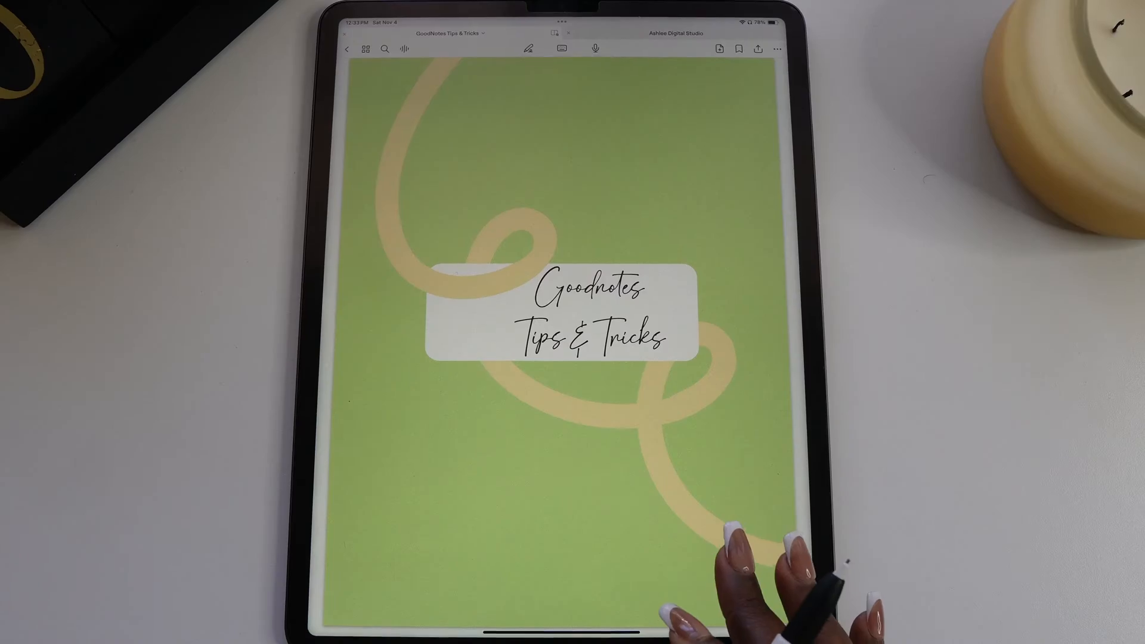
{"action": "scroll", "scroll_direction": "left", "scroll_amount": 3}
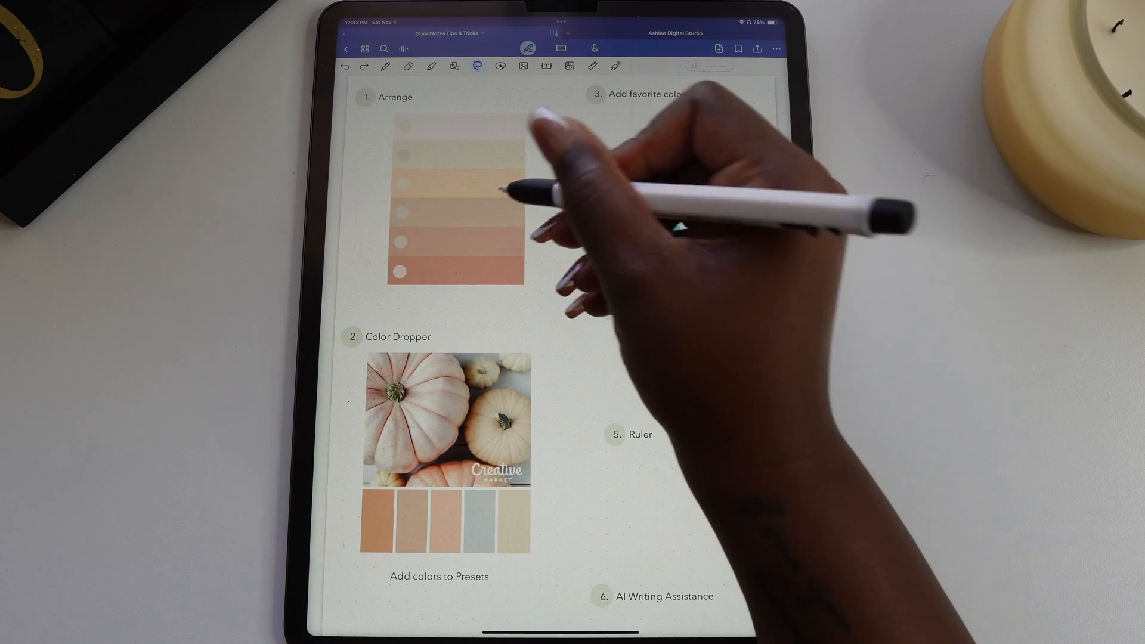
{"action": "left_click_drag", "start_coordinate": [478, 219], "coordinate": [493, 241]}
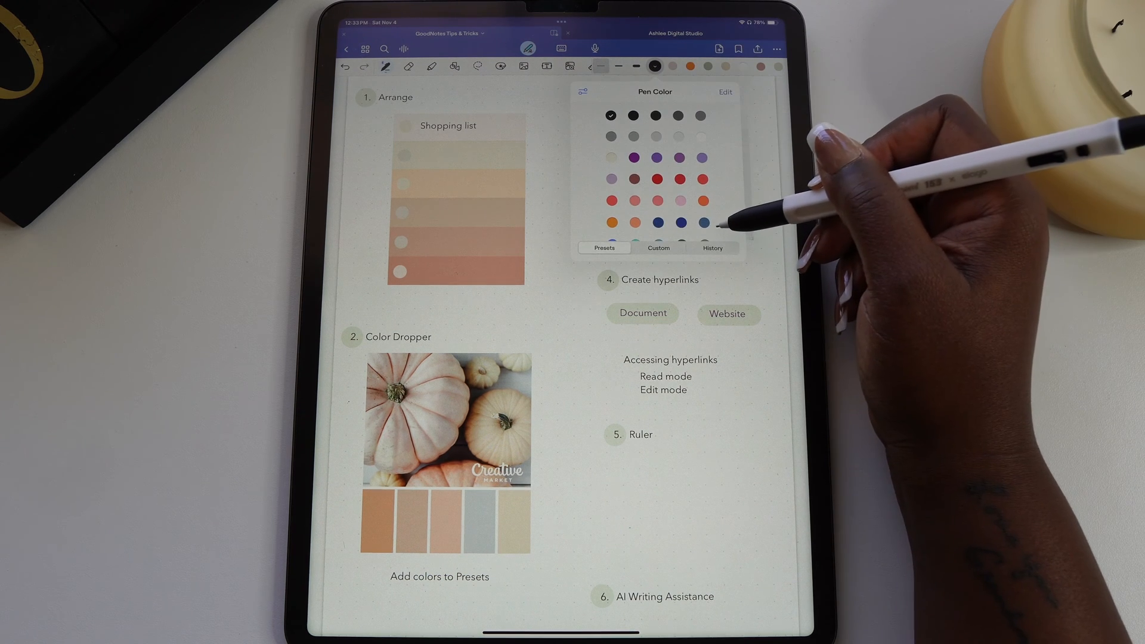
Choose a custom pen colour from the full Custom colour grid.
{"action": "scroll", "scroll_direction": "down", "scroll_amount": 3}
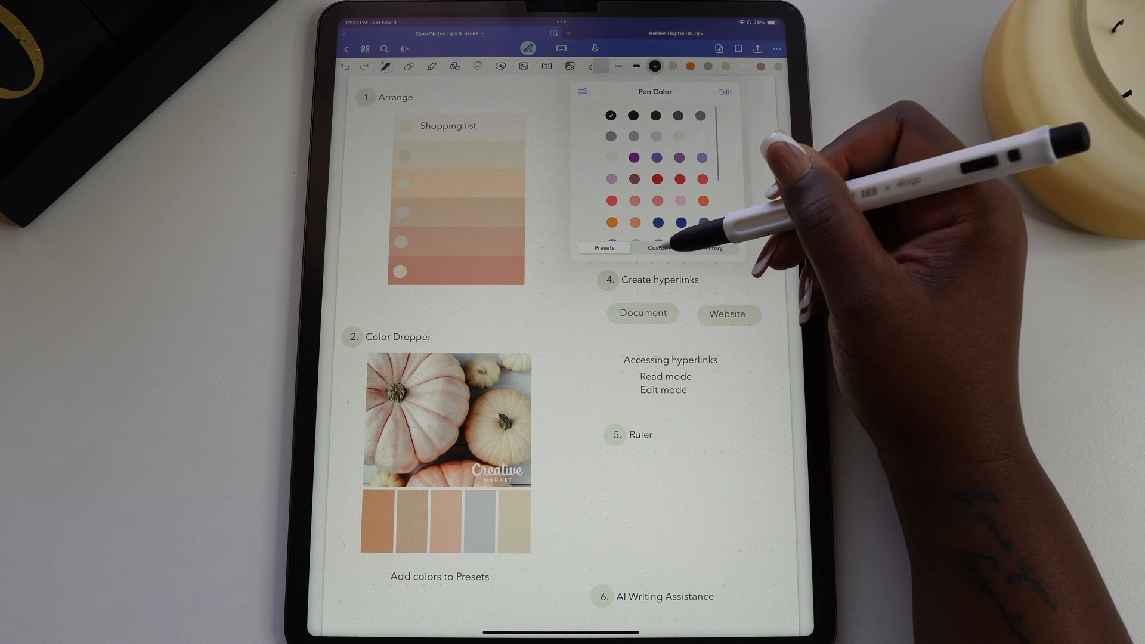
{"action": "left_click", "coordinate": [659, 248]}
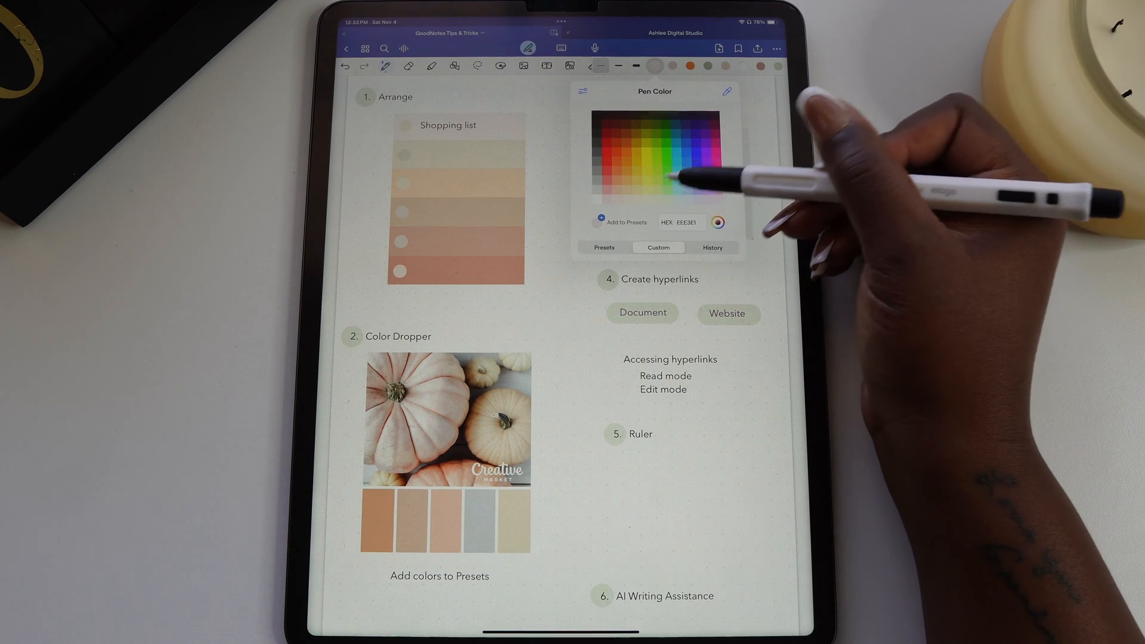
{"action": "left_click", "coordinate": [604, 247]}
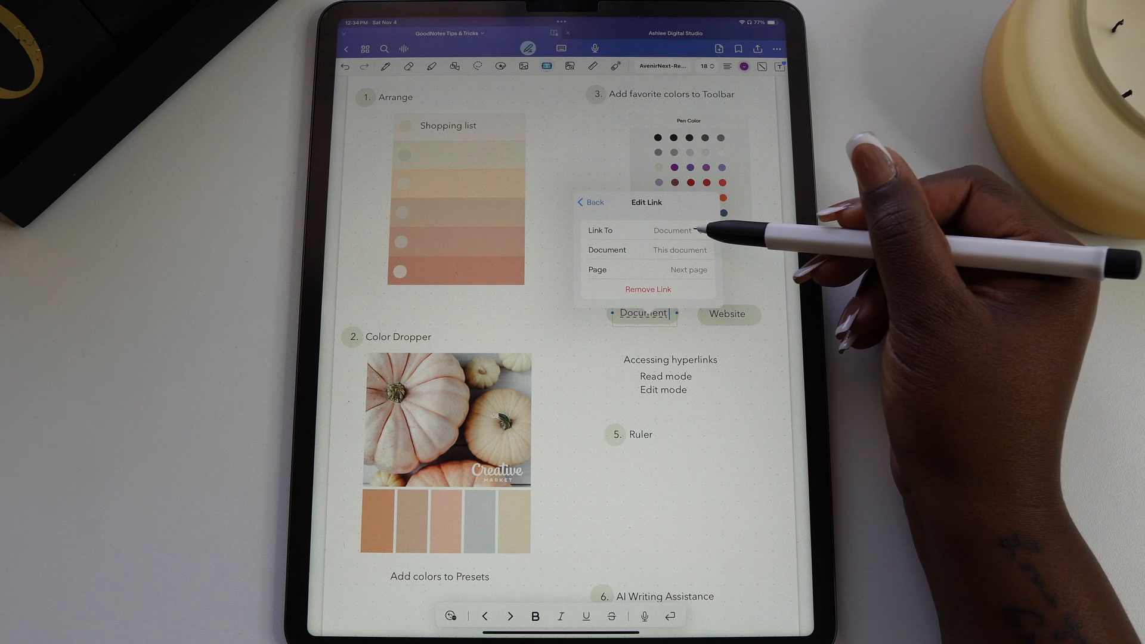
Link the Document text to the 2023 Planner notebook and choose its target page.
{"action": "left_click", "coordinate": [672, 230]}
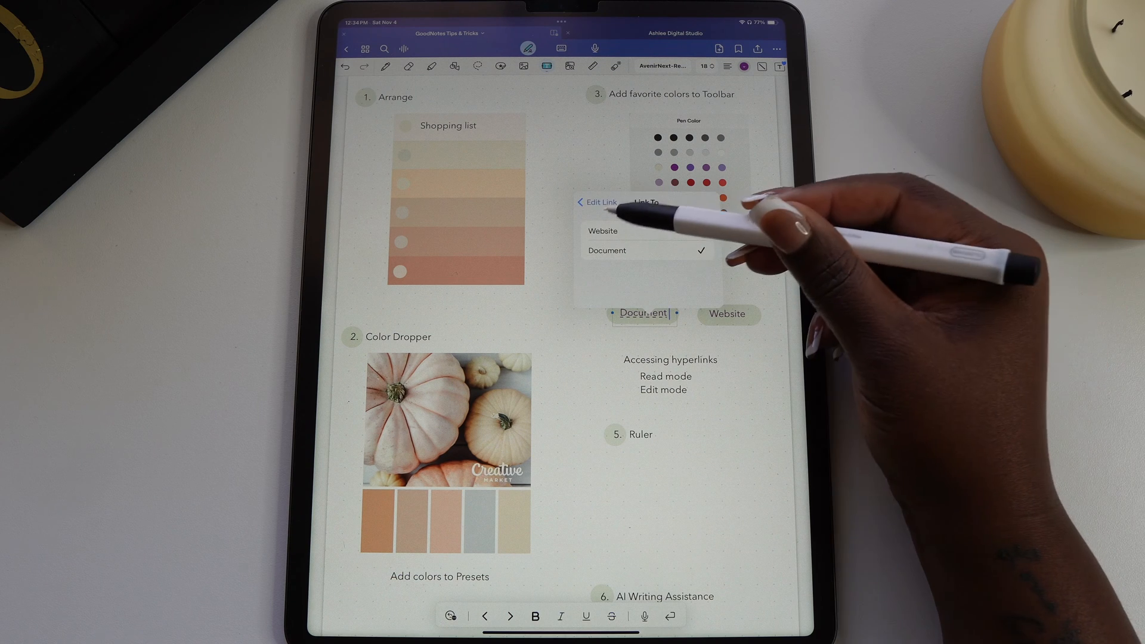
{"action": "left_click", "coordinate": [607, 250]}
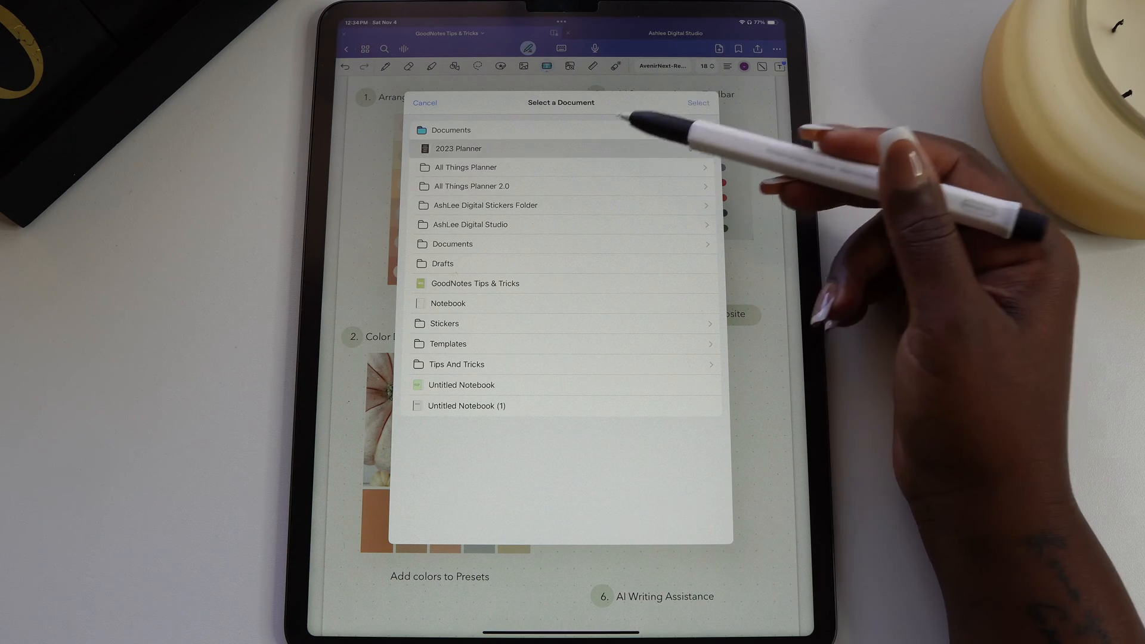
{"action": "left_click", "coordinate": [457, 148]}
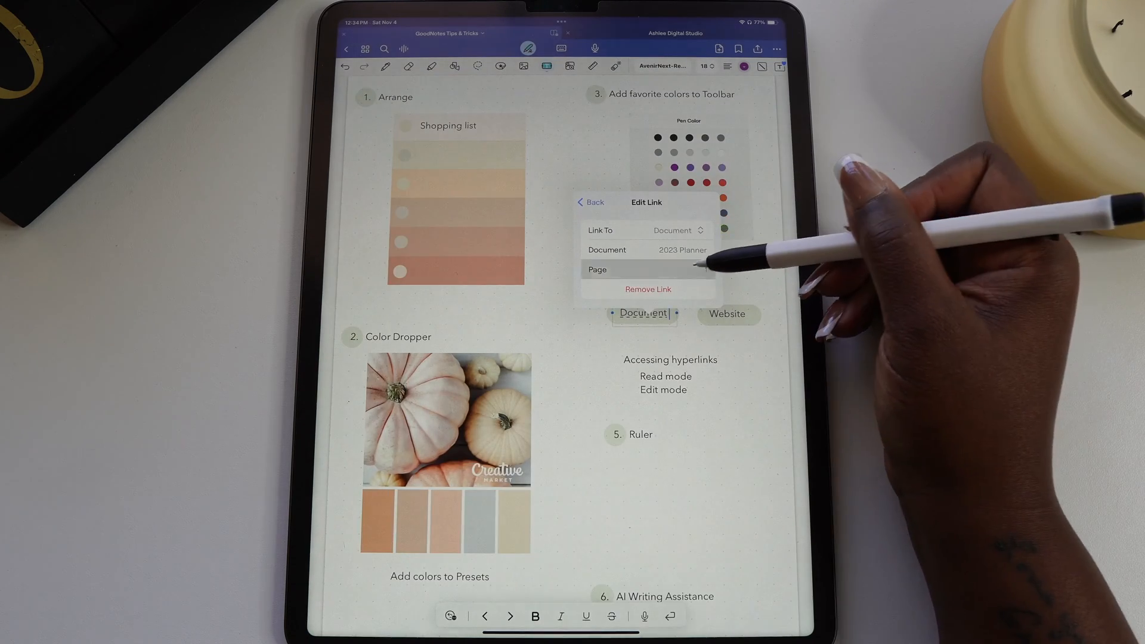
{"action": "left_click", "coordinate": [648, 269]}
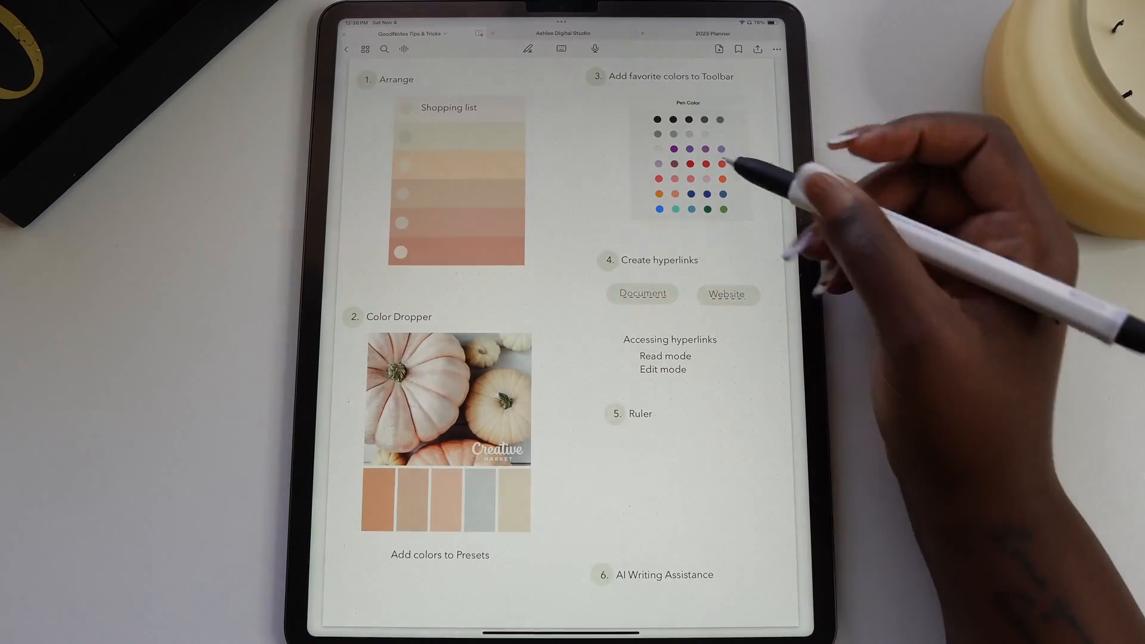
Follow the Website link, confirm the external shop prompt, then test Document in edit mode.
{"action": "left_click", "coordinate": [726, 294]}
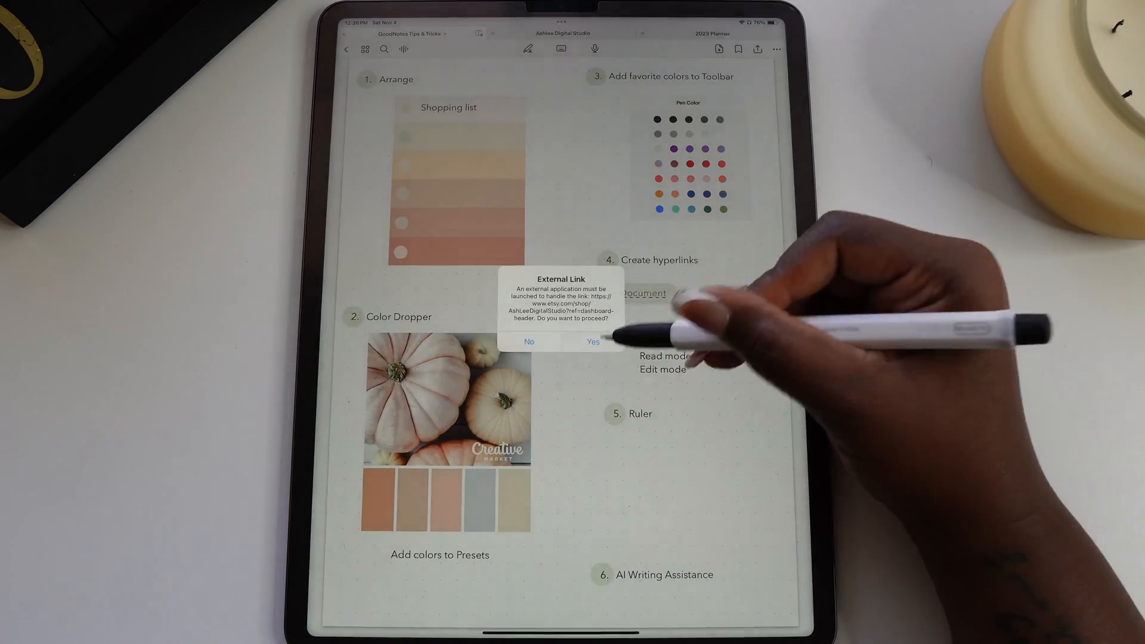
{"action": "left_click", "coordinate": [592, 341]}
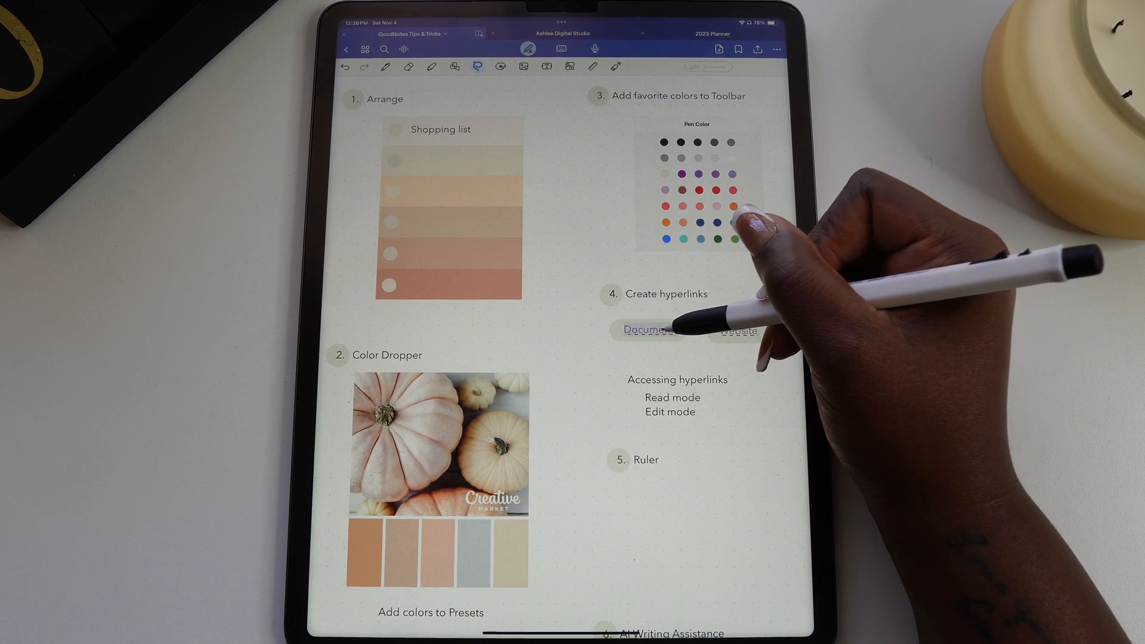
{"action": "left_click", "coordinate": [648, 330]}
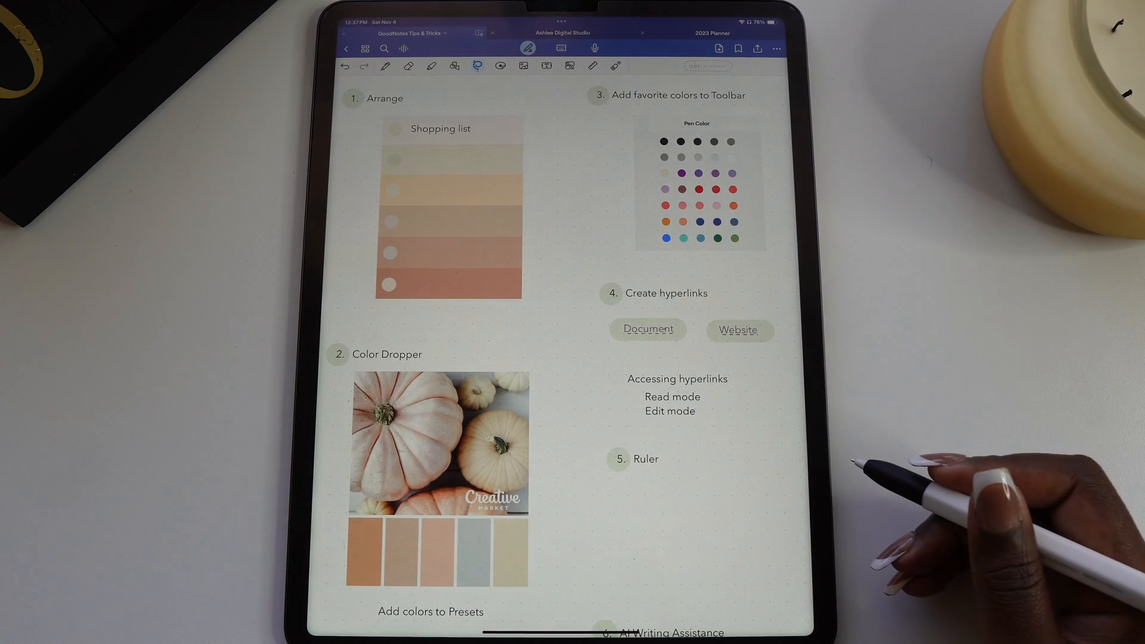
Rotate the ruler to a 90-degree angle.
{"action": "scroll", "scroll_direction": "down", "scroll_amount": 3}
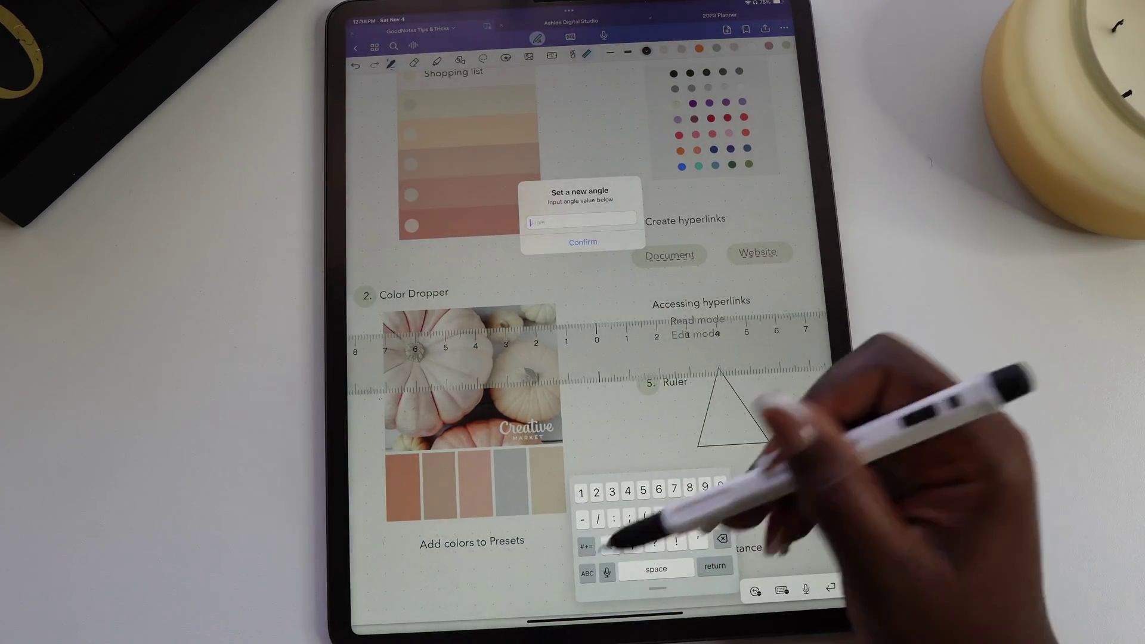
{"action": "type", "text": "90"}
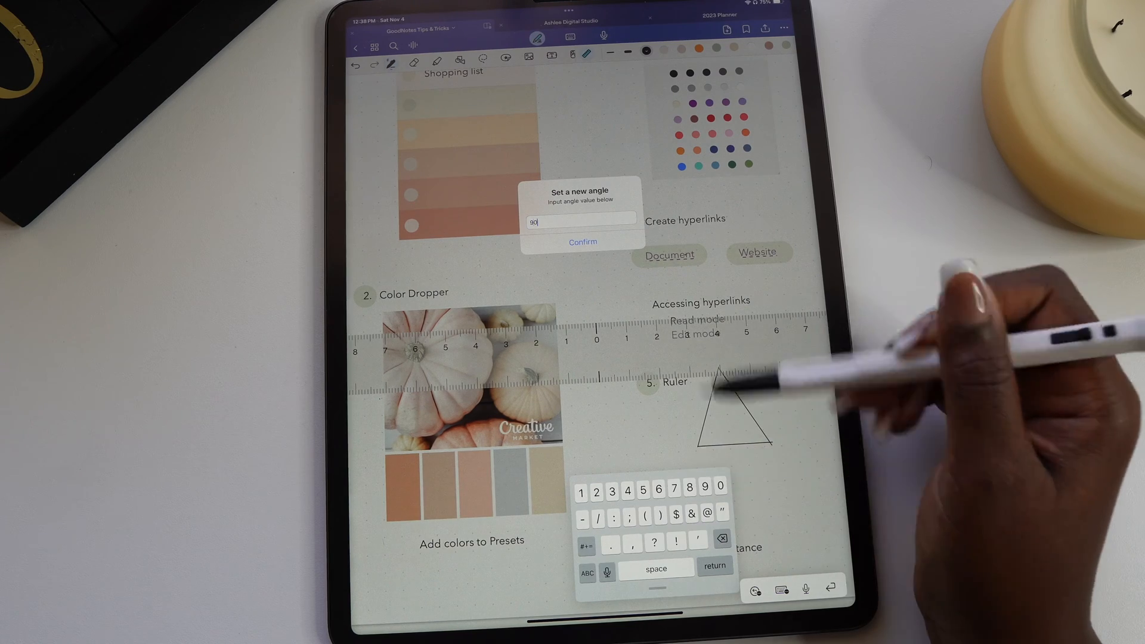
{"action": "left_click", "coordinate": [582, 242]}
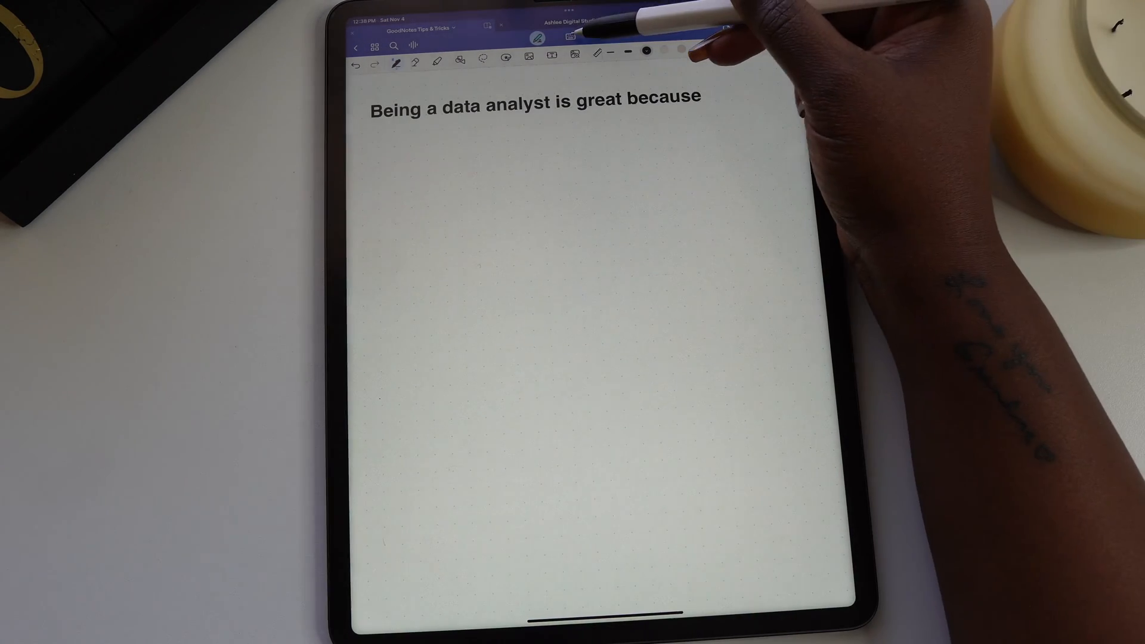
Use AI Make Longer on 'Being a data analyst is great because' and replace the sentence.
{"action": "left_click", "coordinate": [570, 37]}
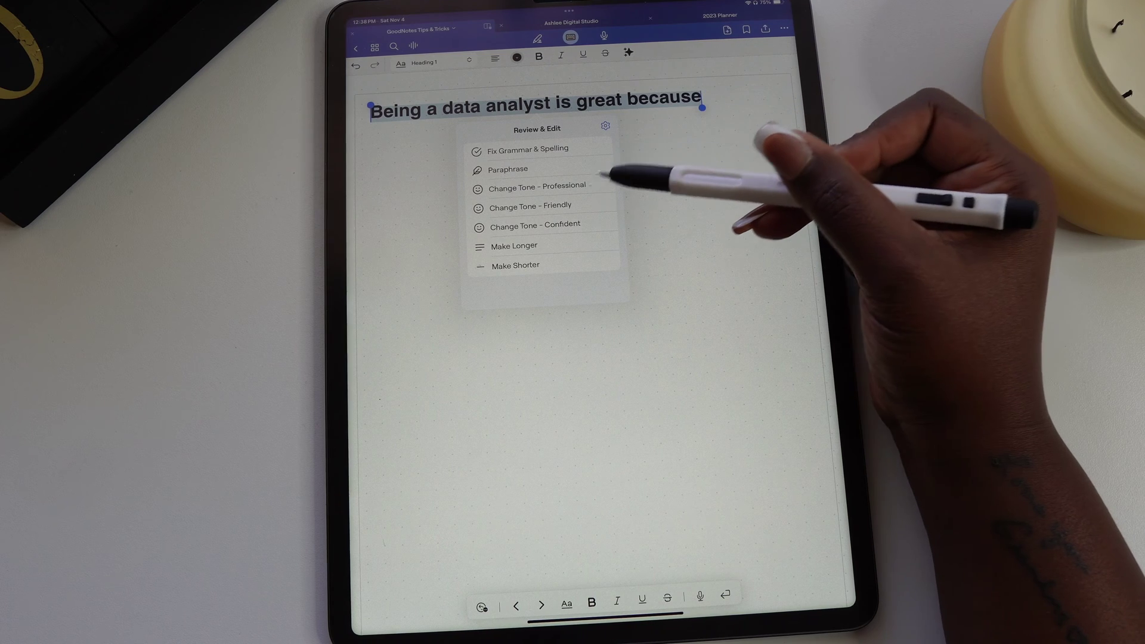
{"action": "left_click", "coordinate": [513, 245]}
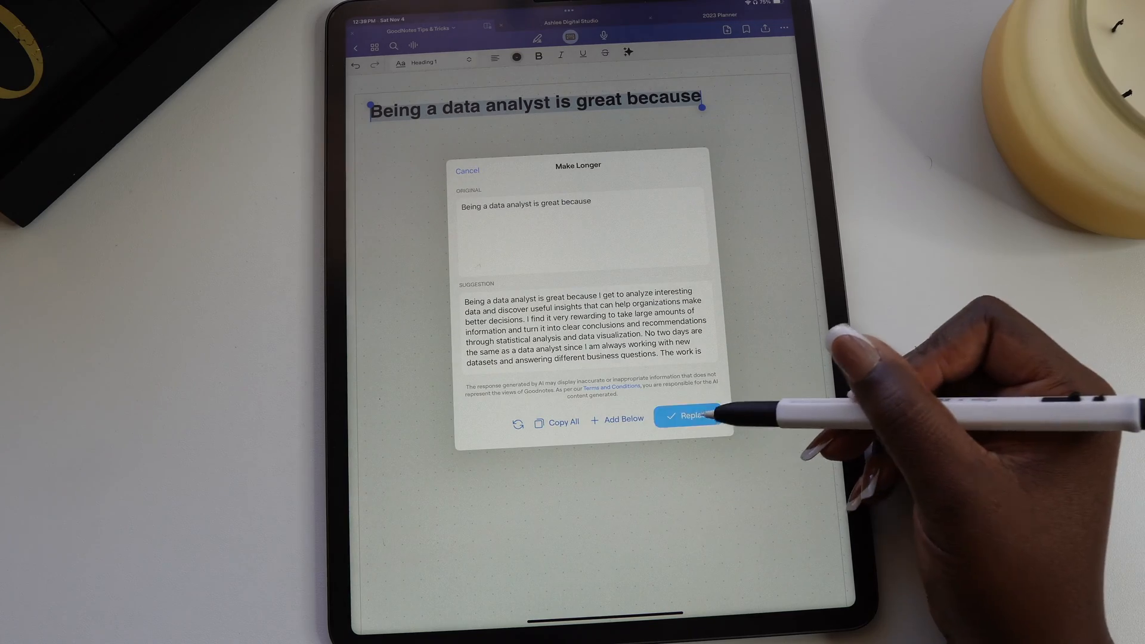
{"action": "left_click", "coordinate": [691, 416]}
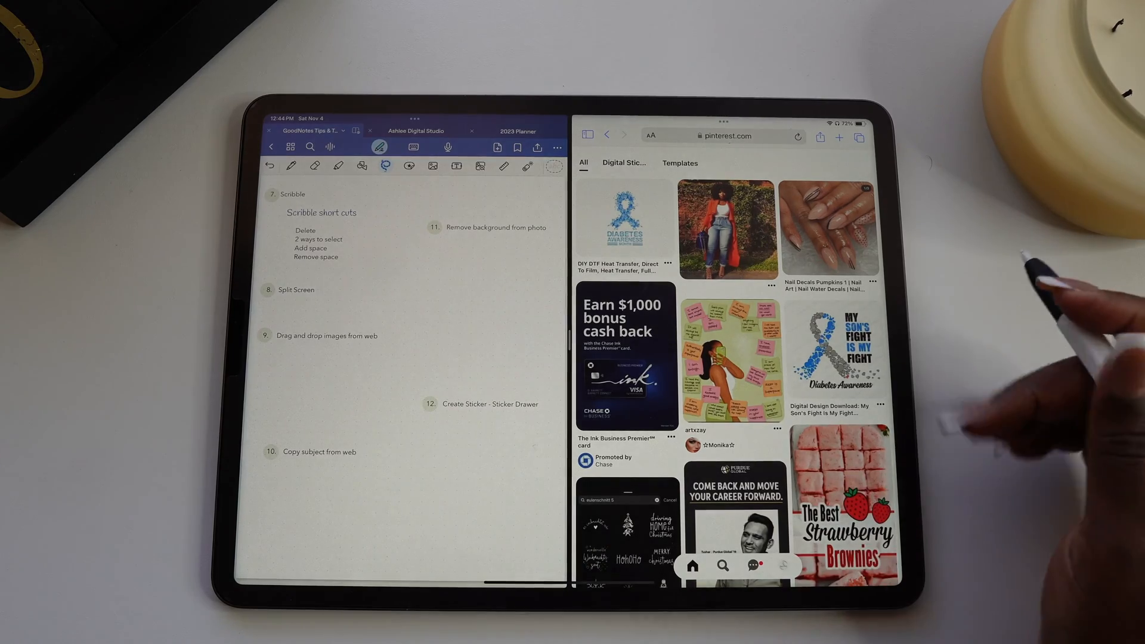
Scroll Pinterest and drag an illustration onto the notebook page under the drag-and-drop tip.
{"action": "scroll", "scroll_direction": "down", "scroll_amount": 3}
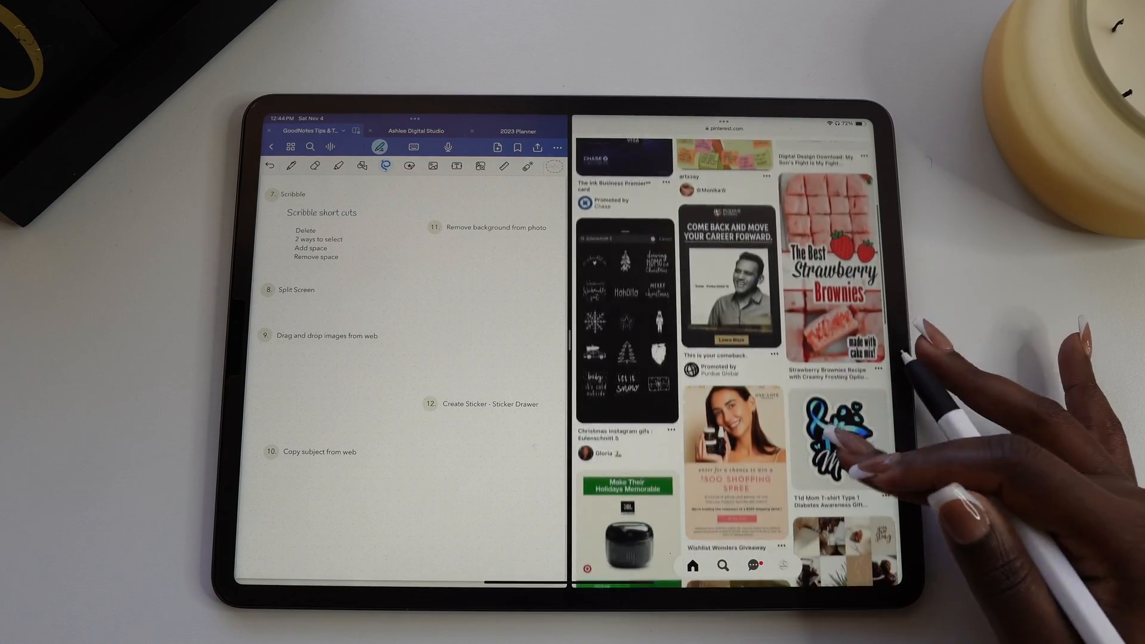
{"action": "scroll", "scroll_direction": "down", "scroll_amount": 3}
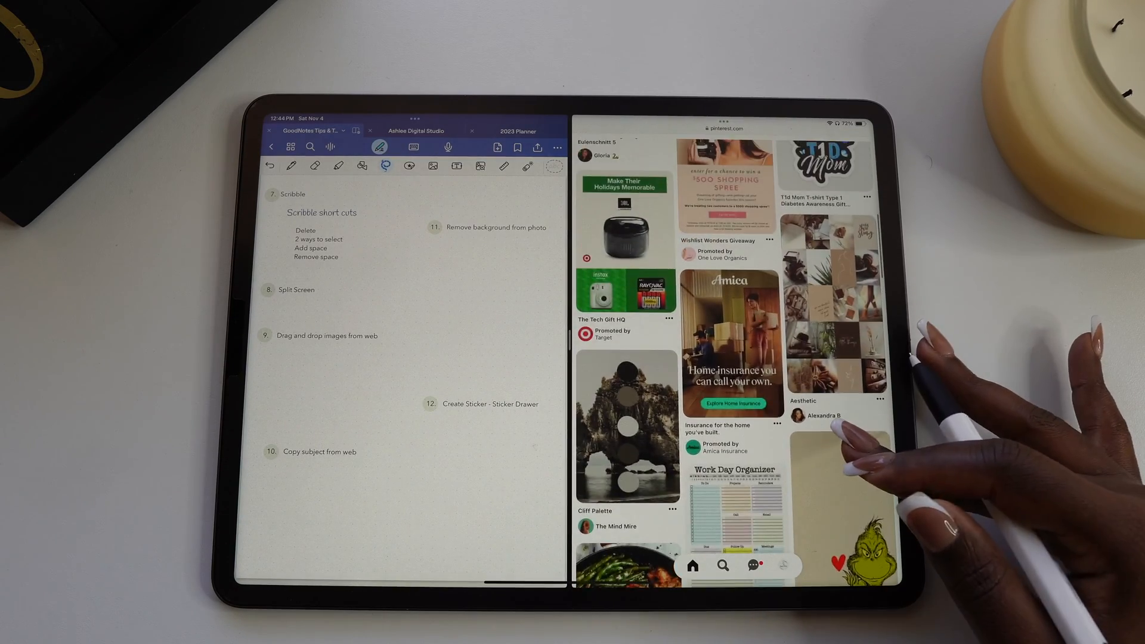
{"action": "scroll", "scroll_direction": "down", "scroll_amount": 3}
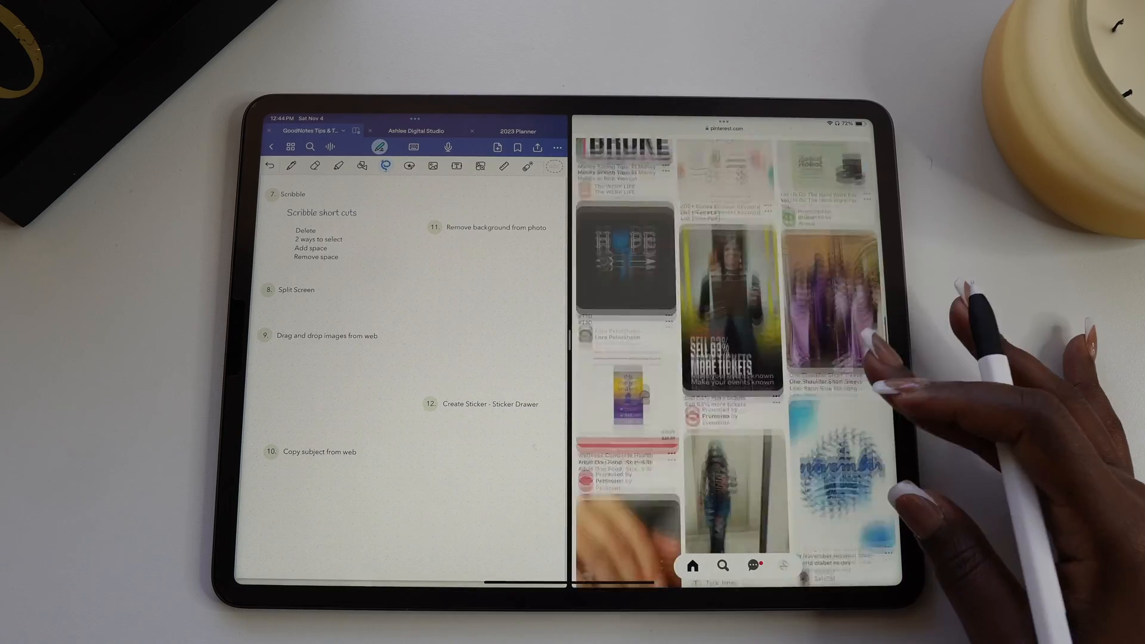
{"action": "scroll", "scroll_direction": "down", "scroll_amount": 3}
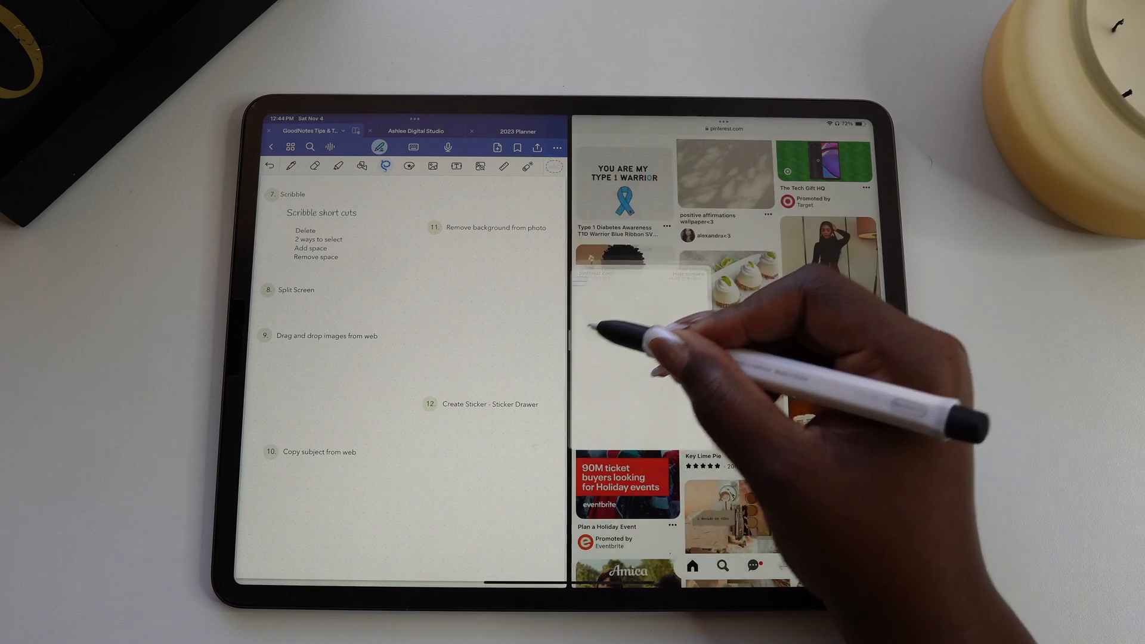
{"action": "left_click_drag", "start_coordinate": [624, 292], "coordinate": [332, 401]}
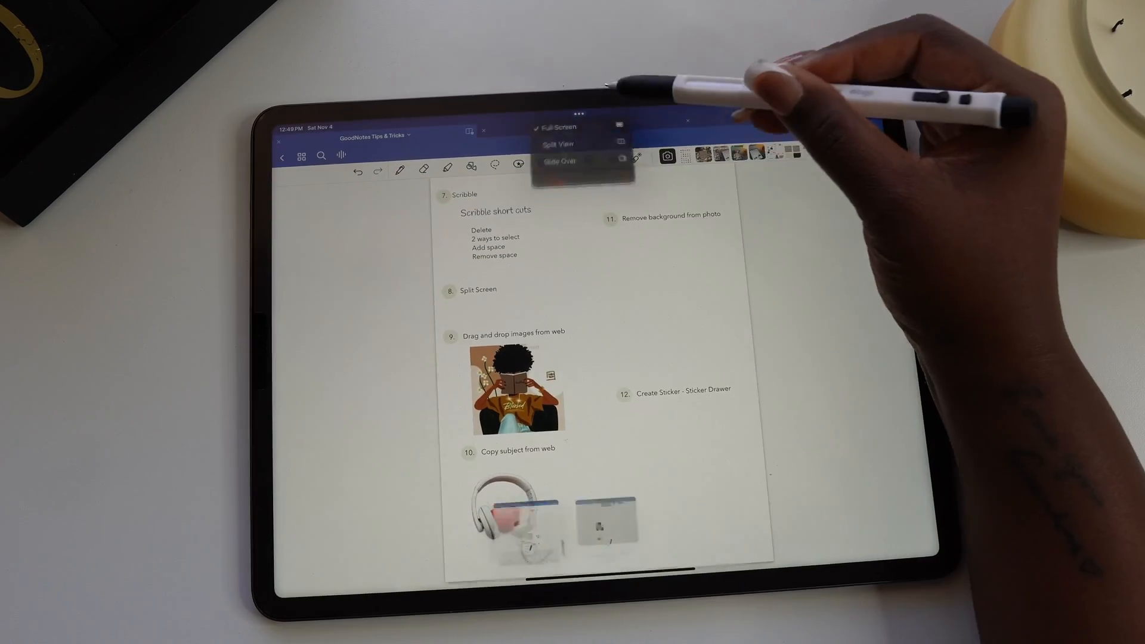
Drag the tablet cut-out from Photos under tip 11 and apply a sticker effect.
{"action": "left_click", "coordinate": [558, 143]}
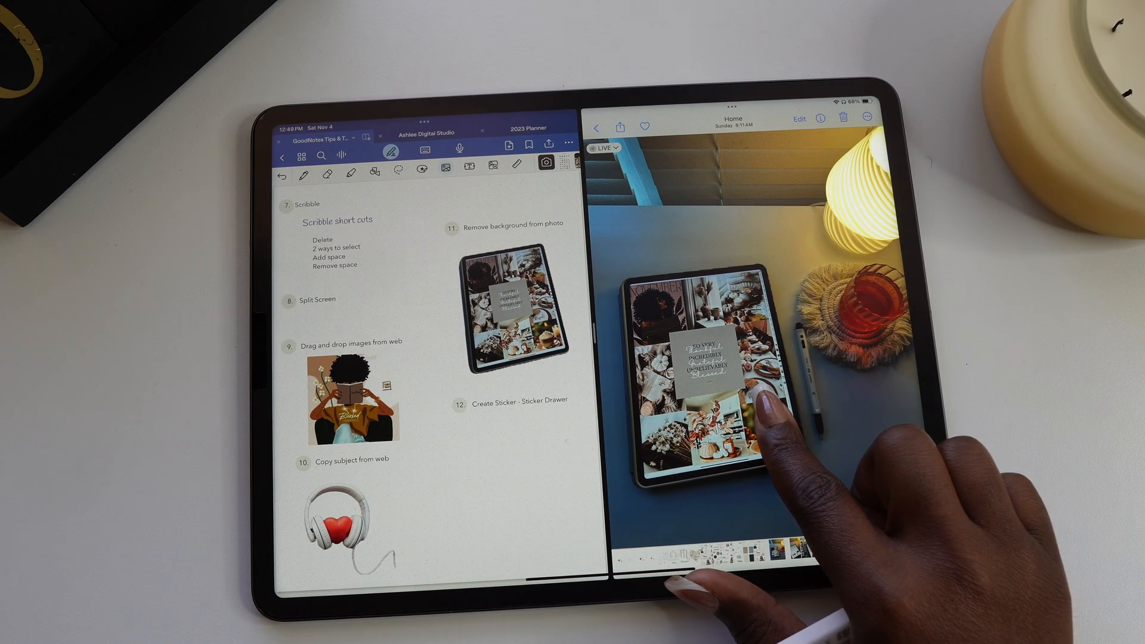
{"action": "left_click", "coordinate": [712, 365]}
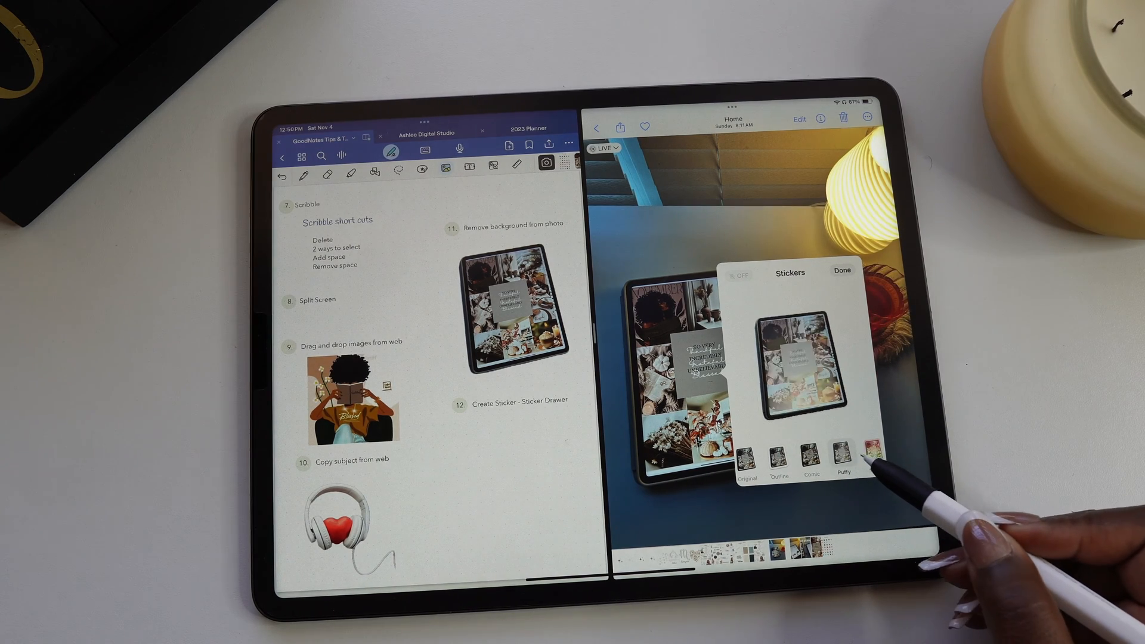
{"action": "left_click", "coordinate": [871, 453]}
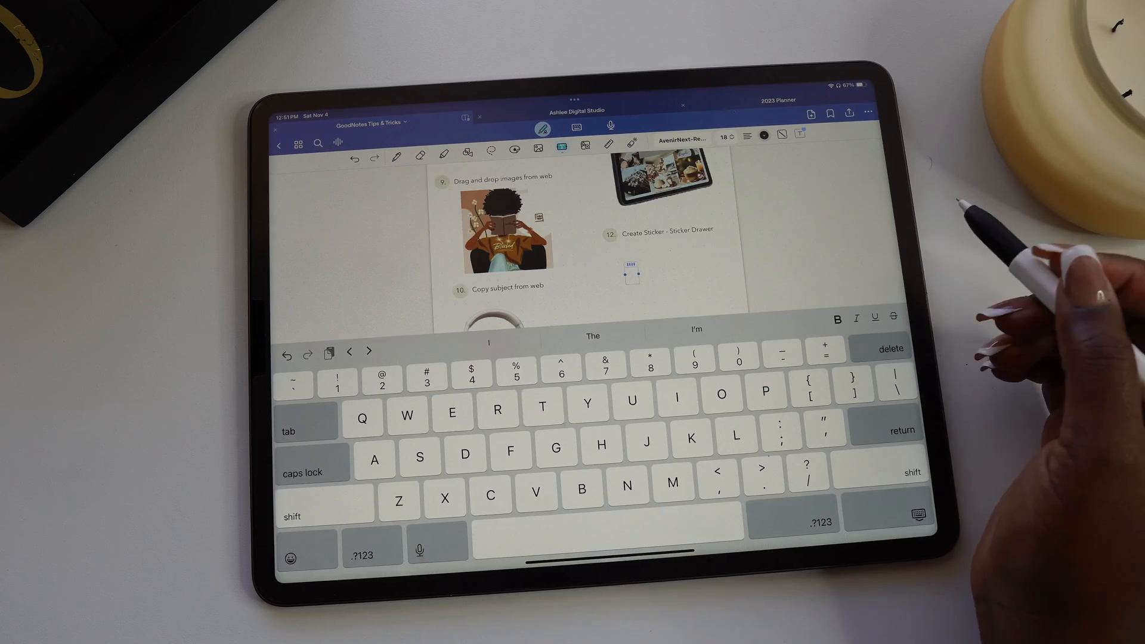
Place the smiling emoji sticker from the sticker drawer under tip 12.
{"action": "left_click", "coordinate": [294, 555]}
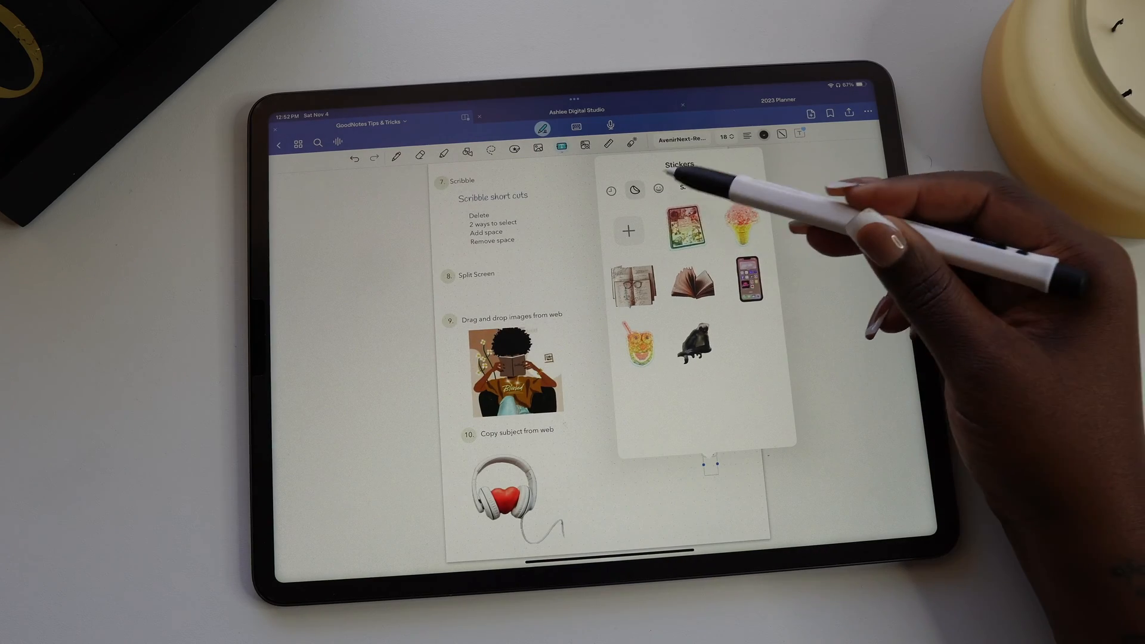
{"action": "left_click", "coordinate": [657, 189]}
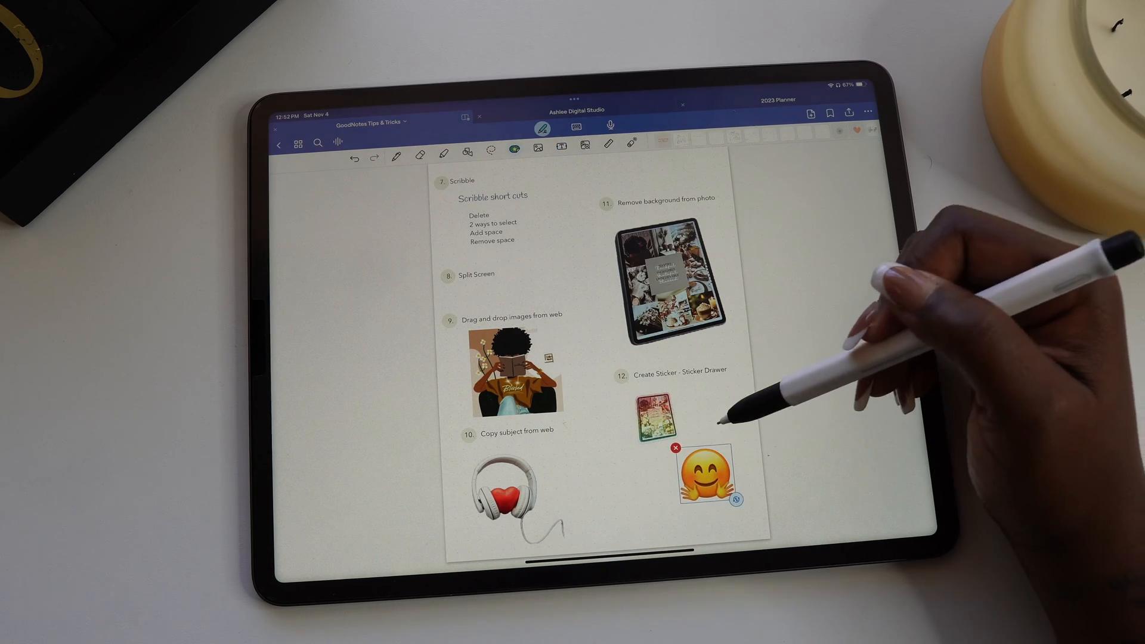
{"action": "left_click", "coordinate": [704, 477]}
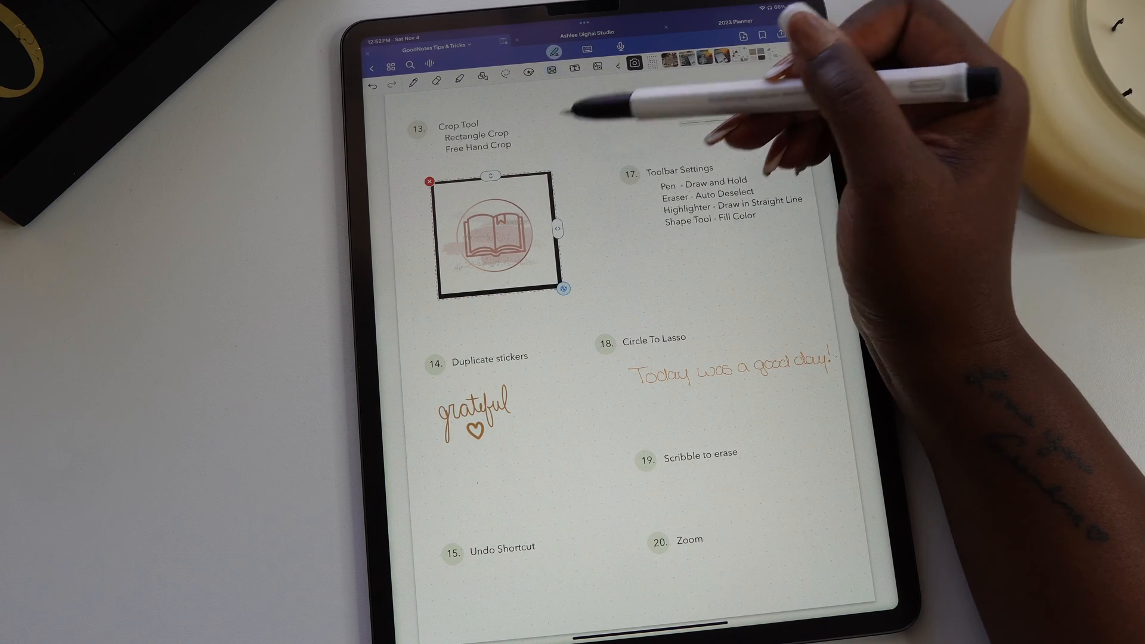
Freehand-crop tip 13's book image around its circular badge.
{"action": "left_click", "coordinate": [489, 235]}
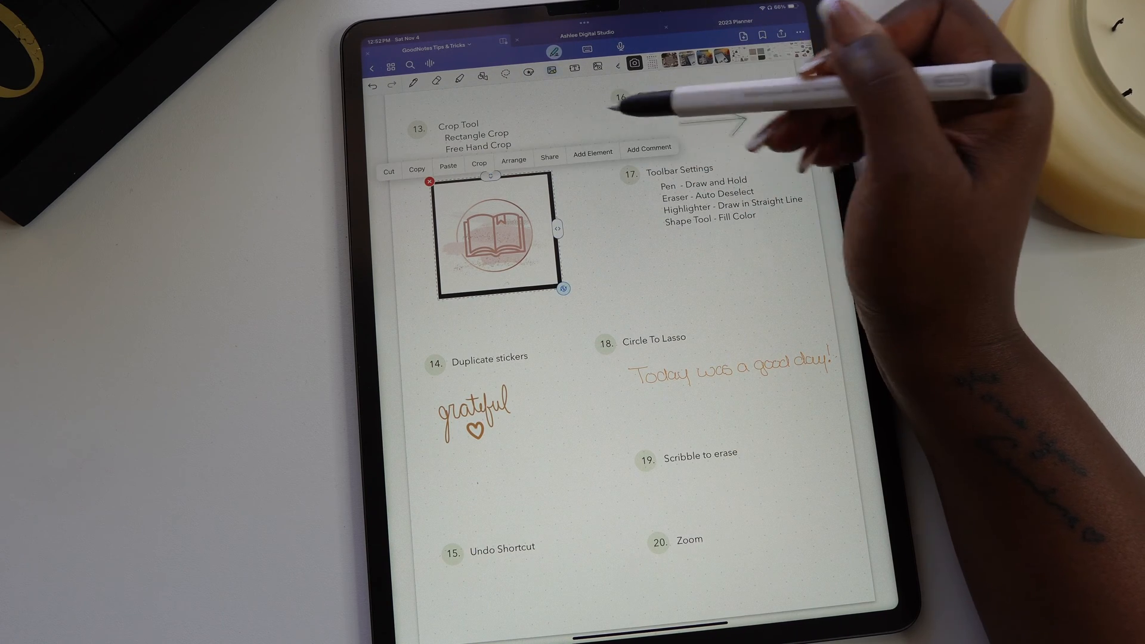
{"action": "left_click", "coordinate": [478, 162]}
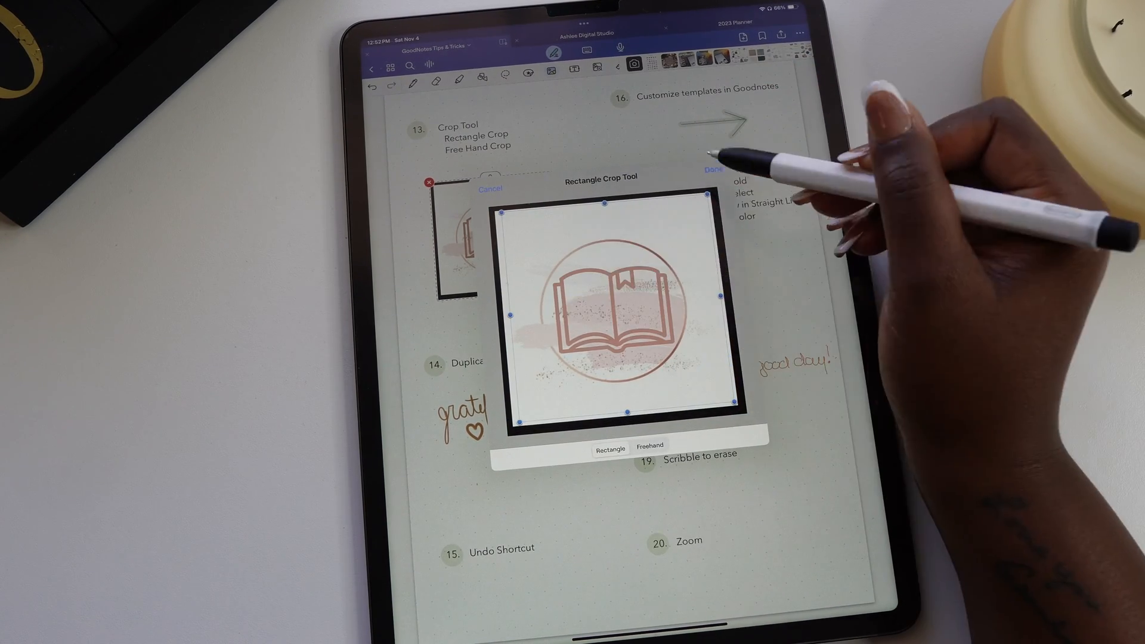
{"action": "left_click", "coordinate": [711, 170]}
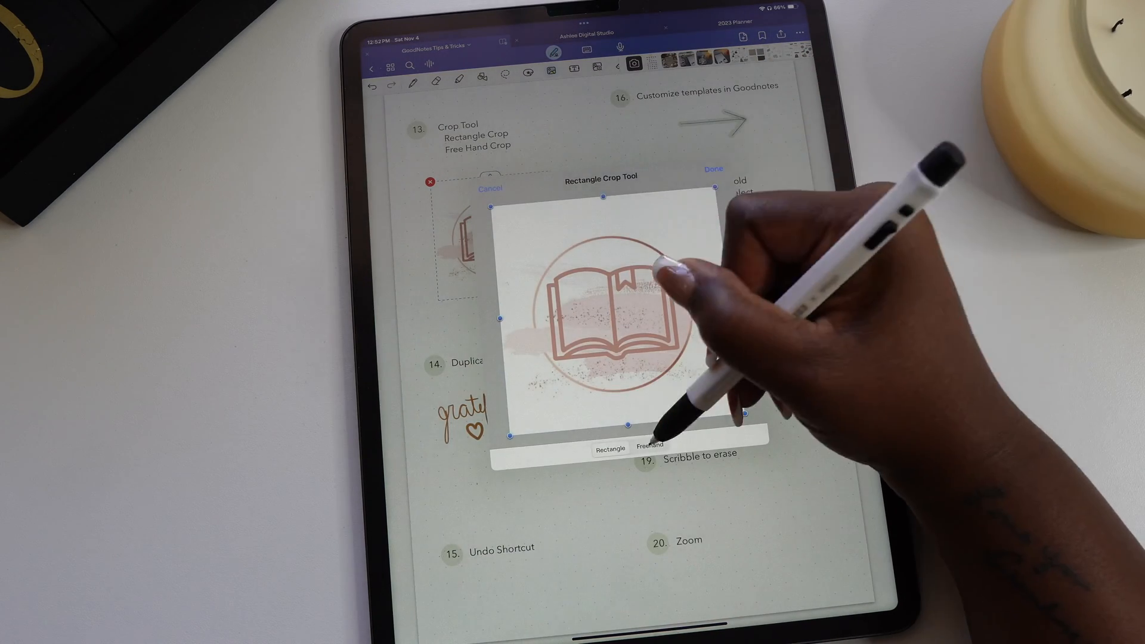
{"action": "left_click", "coordinate": [650, 446]}
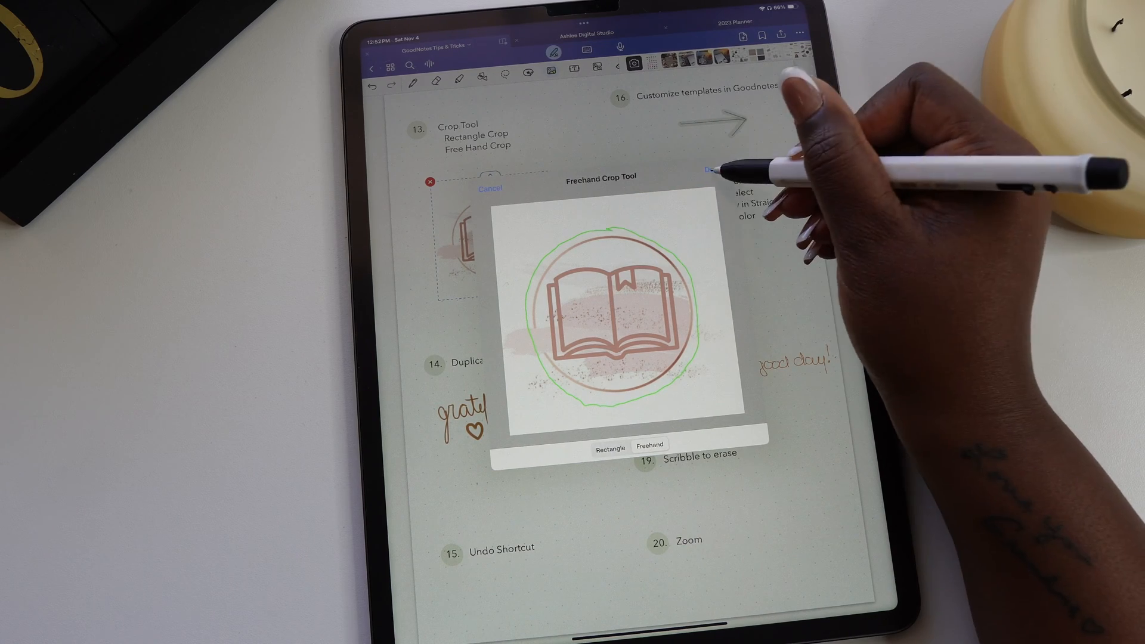
{"action": "left_click", "coordinate": [490, 188]}
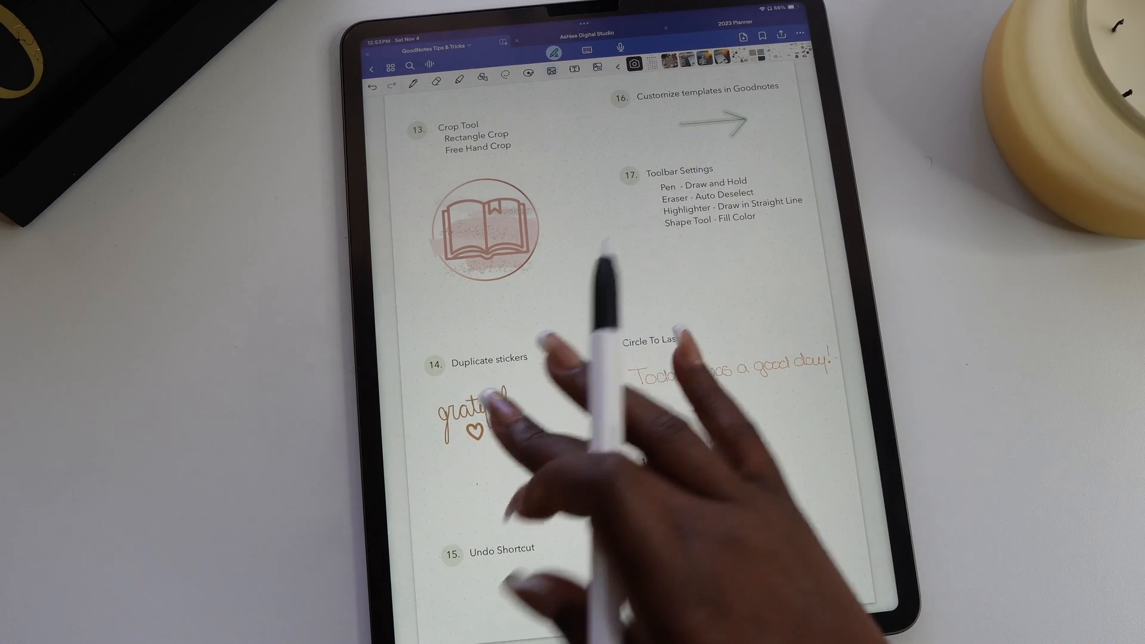
{"action": "left_click", "coordinate": [473, 417]}
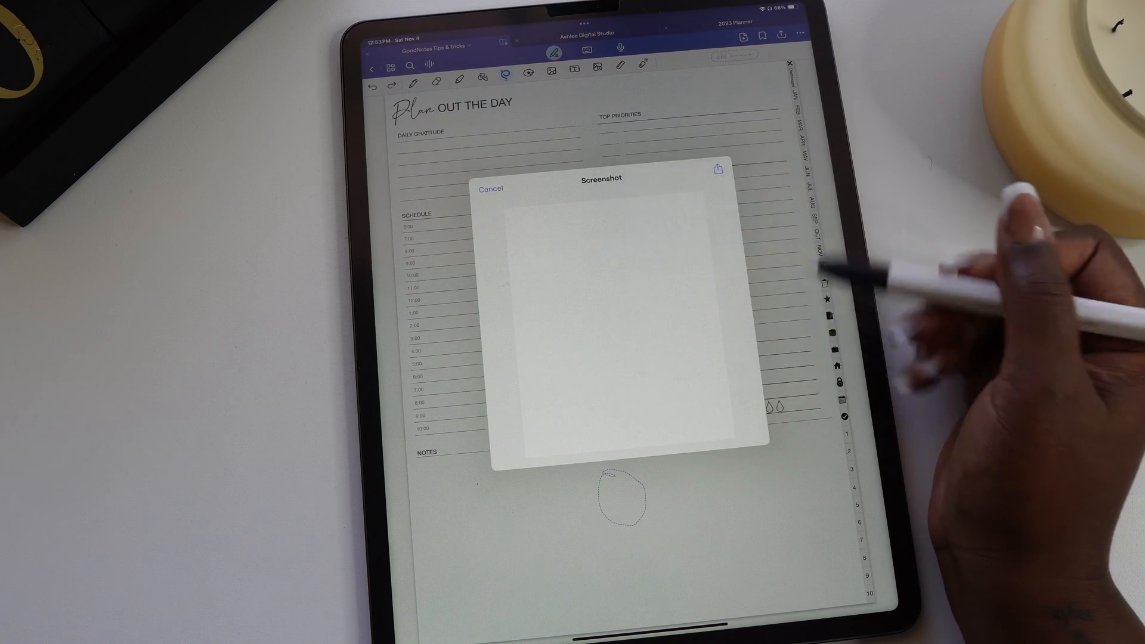
Capture the Meals & Water section as a screenshot and export it via Share.
{"action": "left_click", "coordinate": [491, 188]}
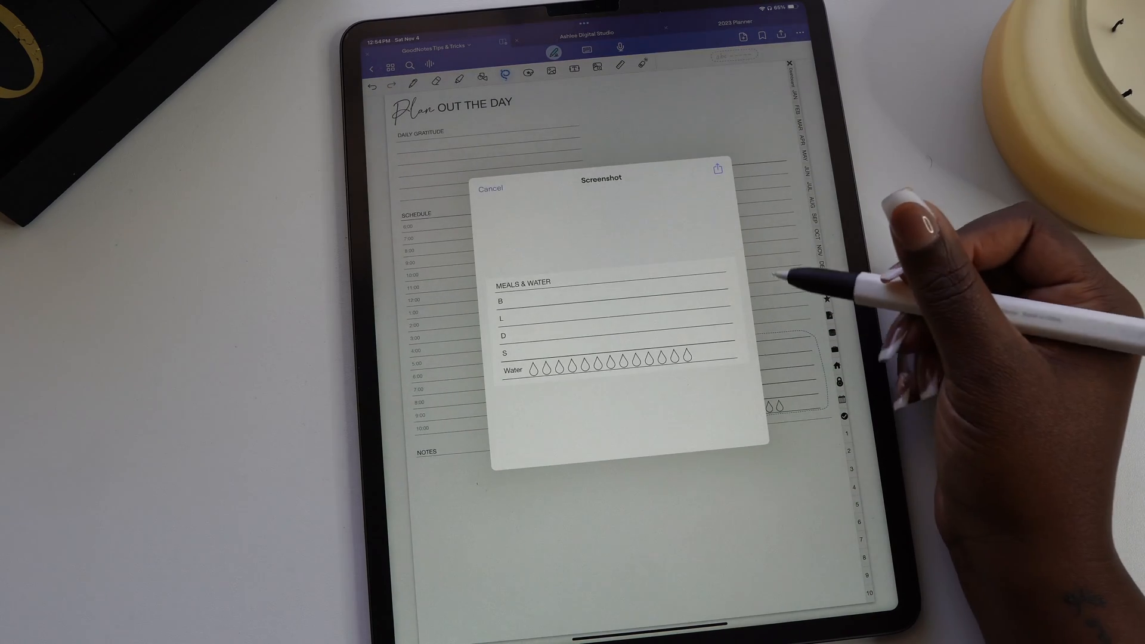
{"action": "left_click", "coordinate": [717, 170]}
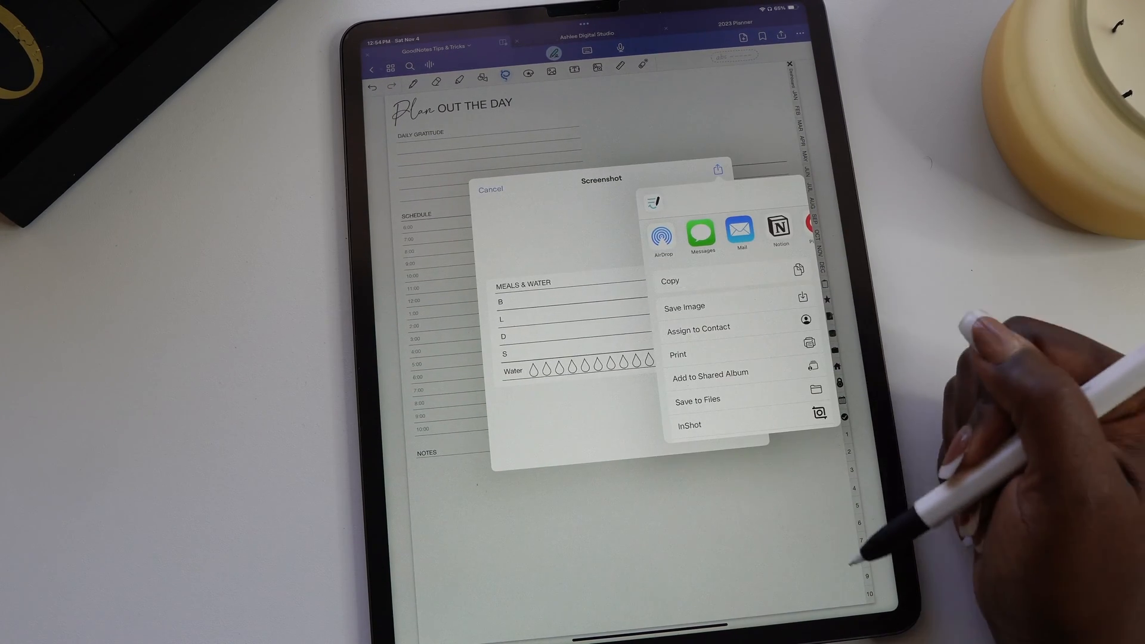
{"action": "left_click", "coordinate": [490, 189]}
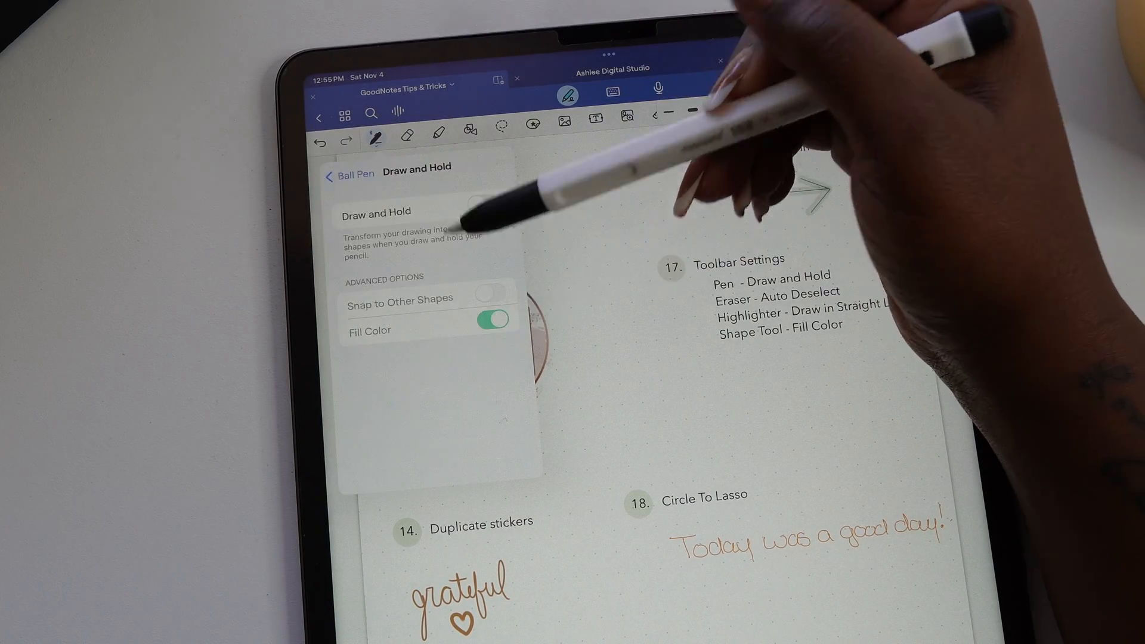
Enable pen Draw and Hold, undo the straight test lines, and select the eraser.
{"action": "left_click", "coordinate": [484, 203]}
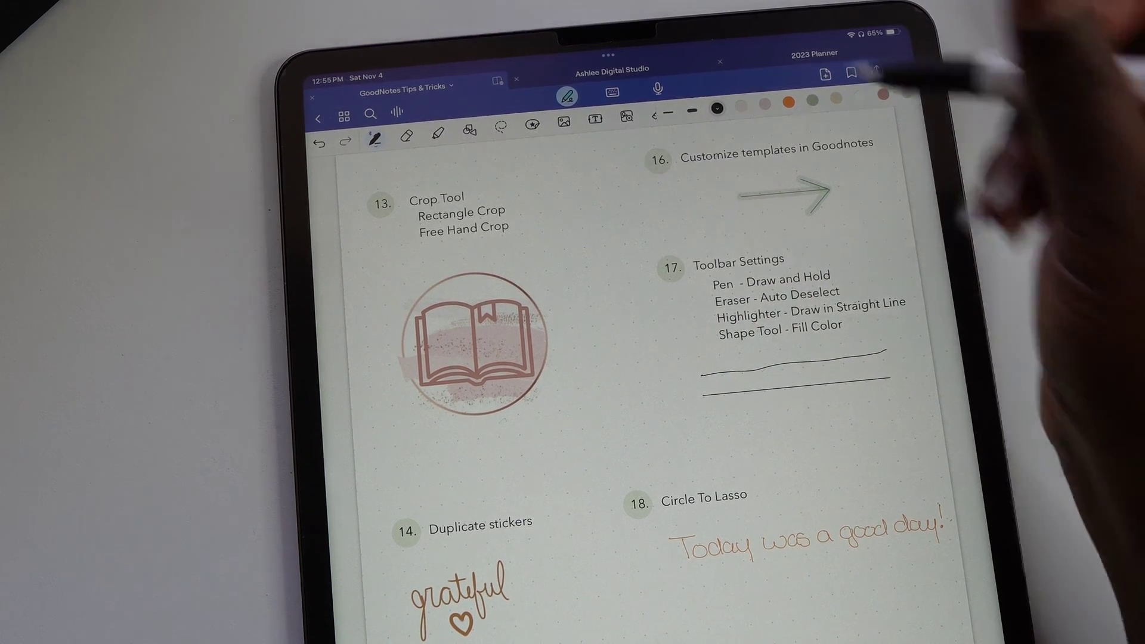
{"action": "left_click", "coordinate": [408, 136]}
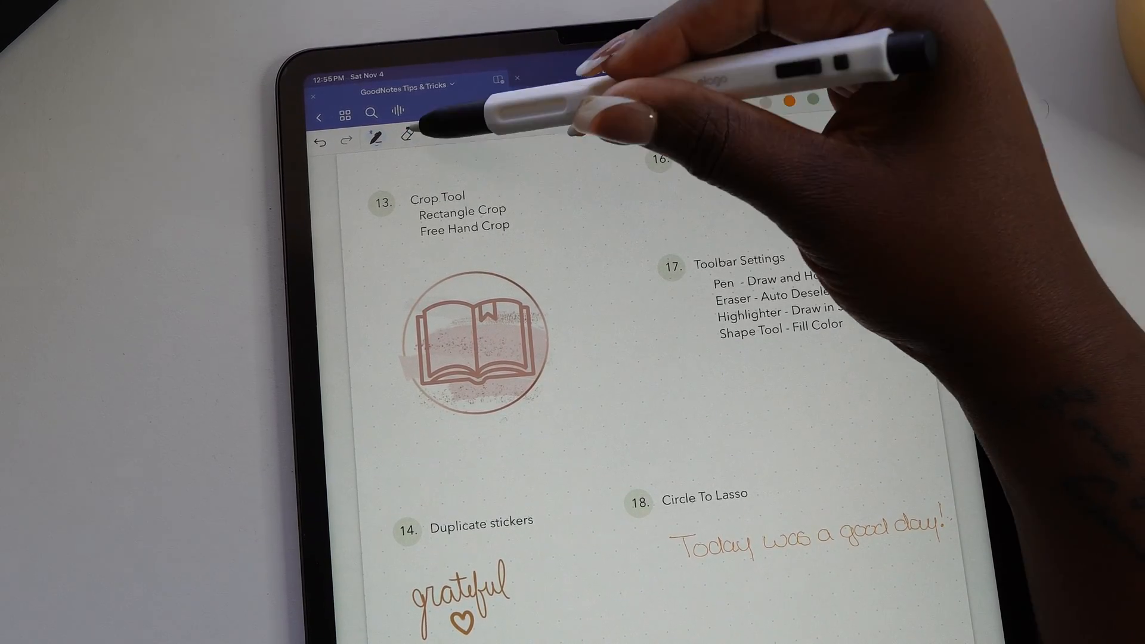
{"action": "left_click", "coordinate": [403, 138]}
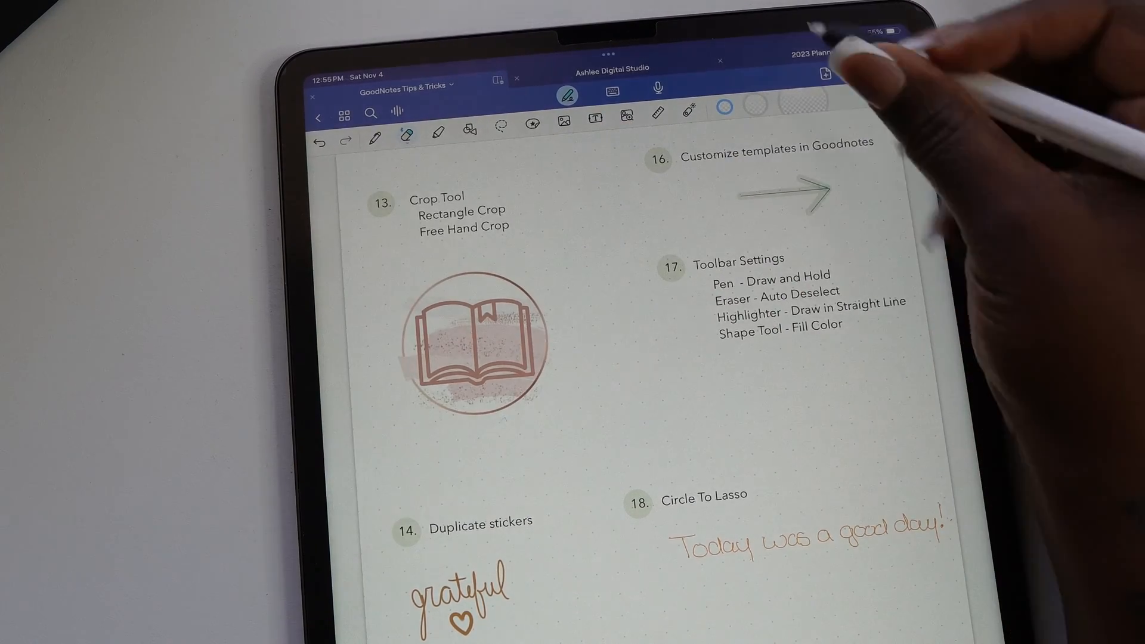
Write 'ready to write' by tip 16's arrow, then draw and erase a highlighter line.
{"action": "left_click", "coordinate": [375, 145]}
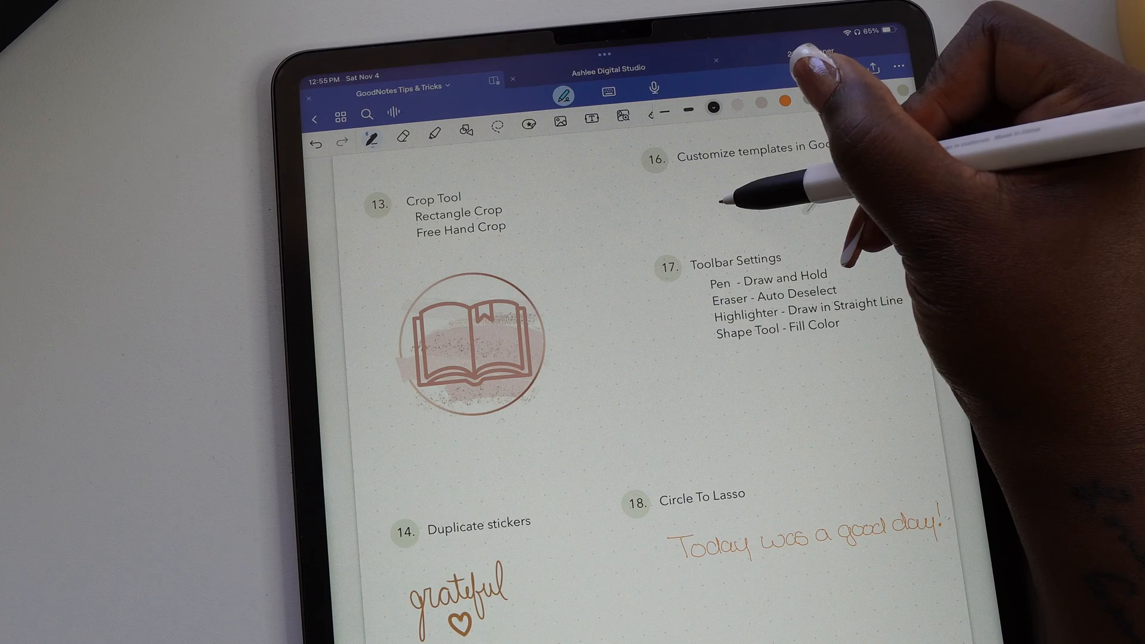
{"action": "left_click", "coordinate": [401, 136]}
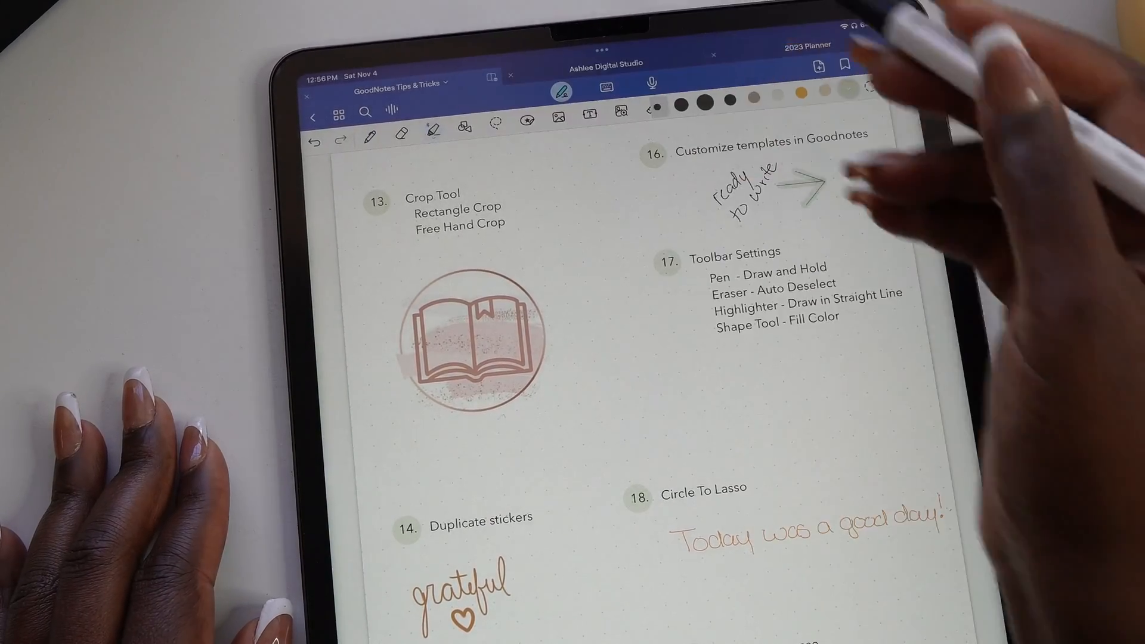
{"action": "left_click_drag", "start_coordinate": [694, 365], "coordinate": [905, 354]}
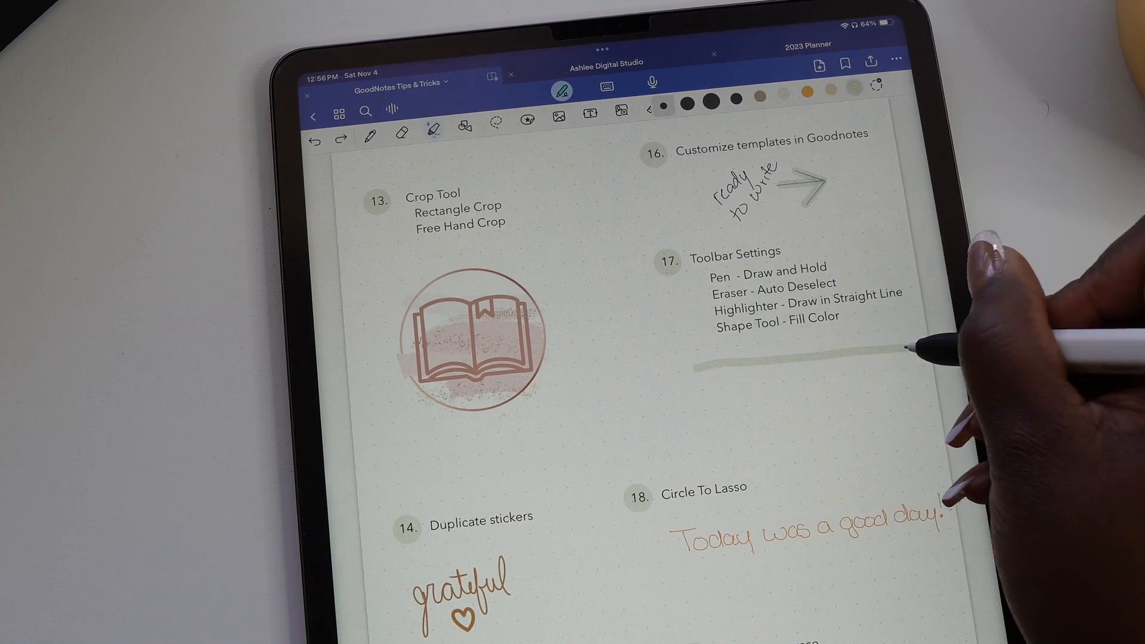
{"action": "left_click", "coordinate": [432, 127]}
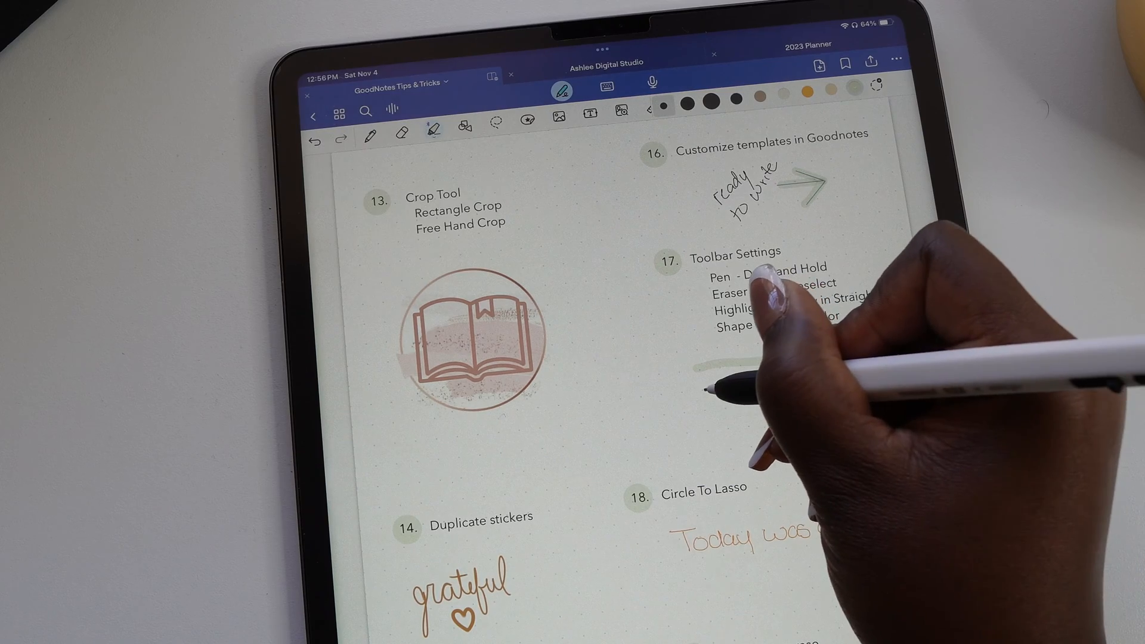
{"action": "left_click_drag", "start_coordinate": [701, 368], "coordinate": [898, 368]}
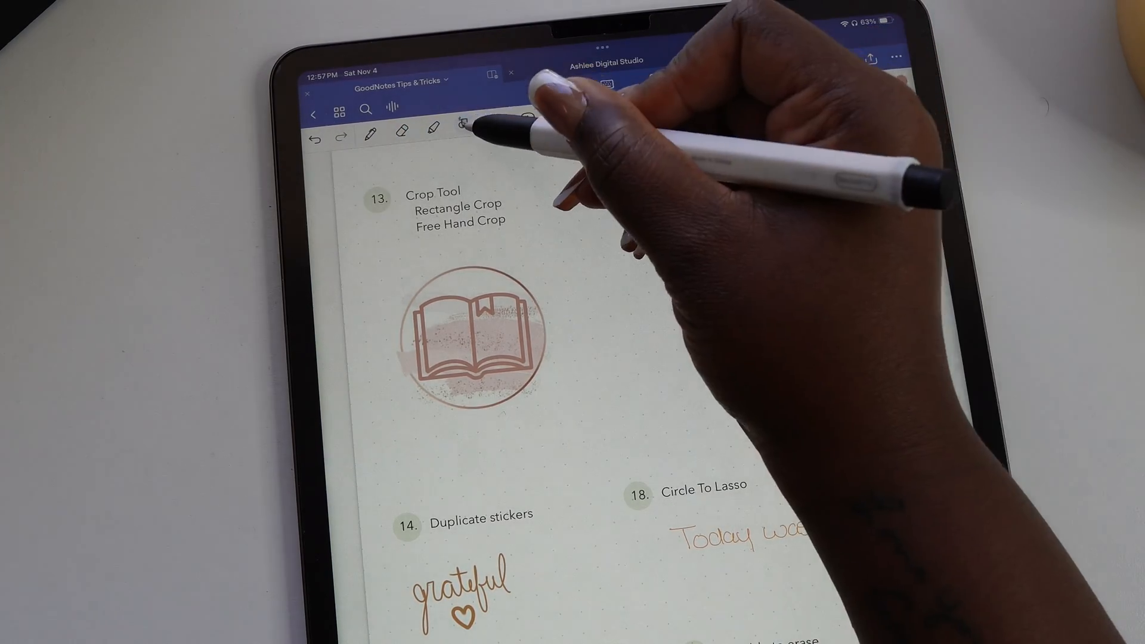
Draw grey and orange-filled rectangles, resize the peach square, and turn Fill Color off.
{"action": "left_click", "coordinate": [464, 124]}
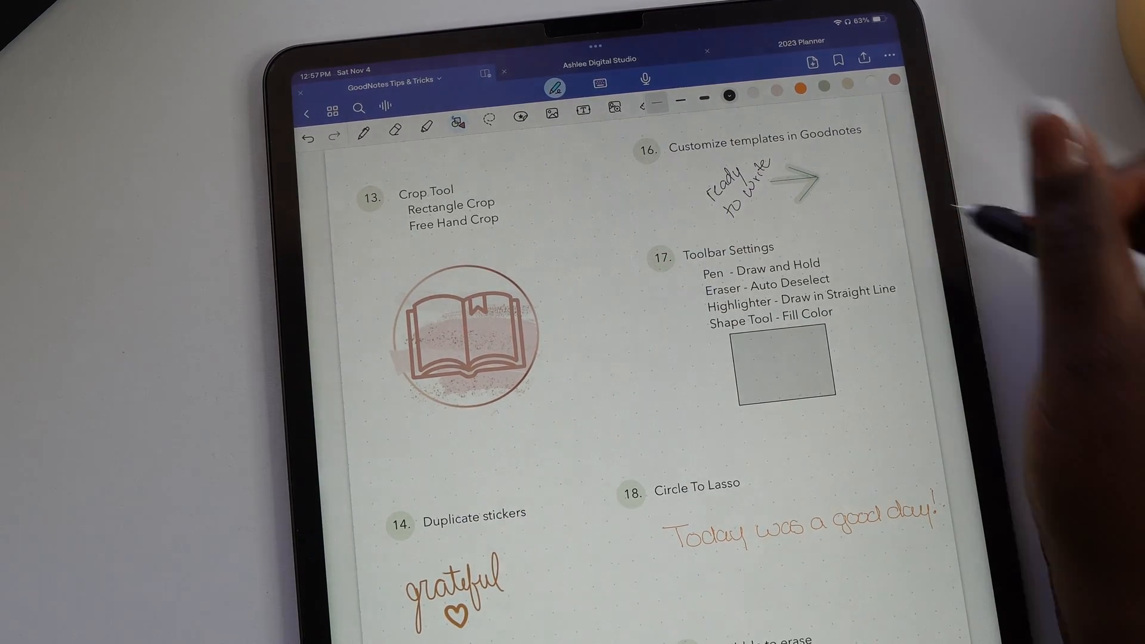
{"action": "left_click", "coordinate": [799, 90]}
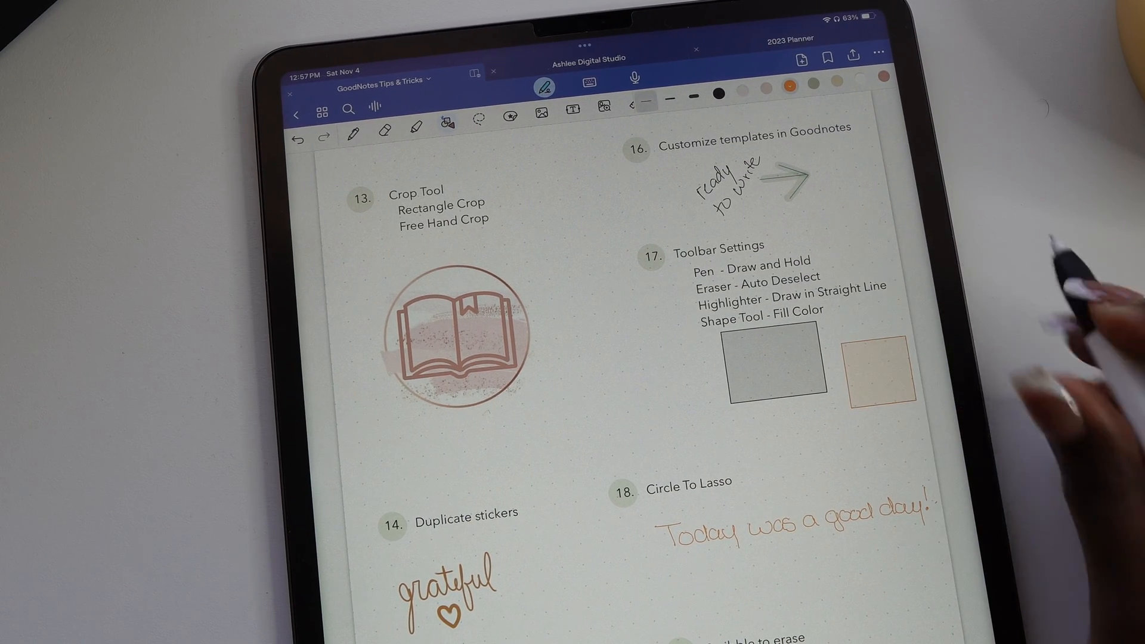
{"action": "left_click", "coordinate": [873, 374]}
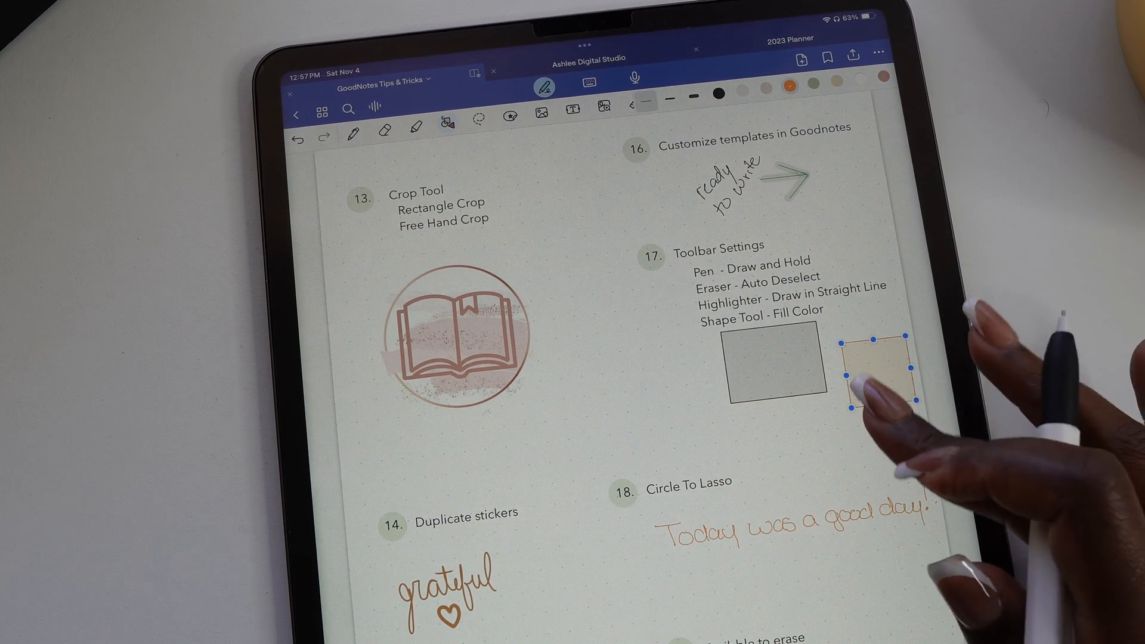
{"action": "left_click_drag", "start_coordinate": [872, 372], "coordinate": [767, 357]}
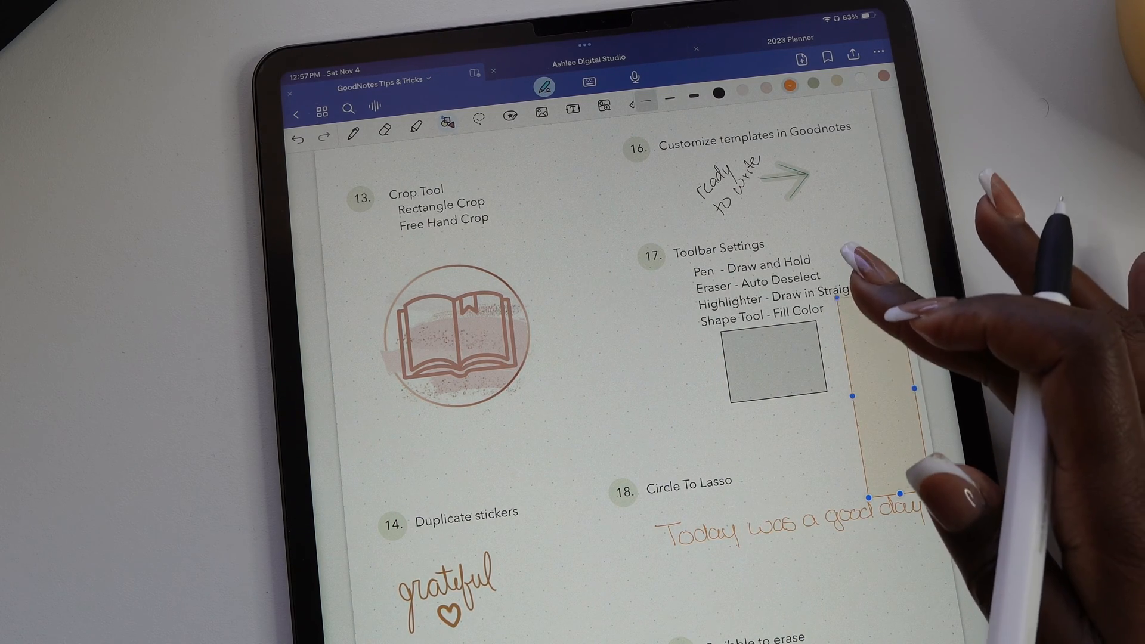
{"action": "left_click_drag", "start_coordinate": [876, 402], "coordinate": [880, 383]}
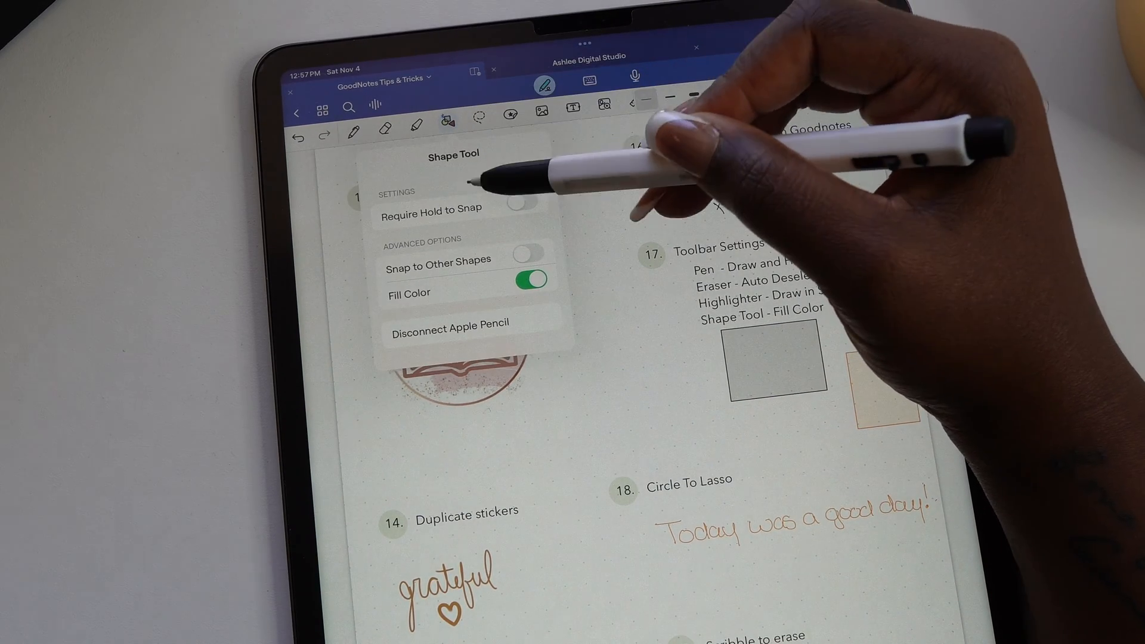
{"action": "left_click", "coordinate": [529, 279]}
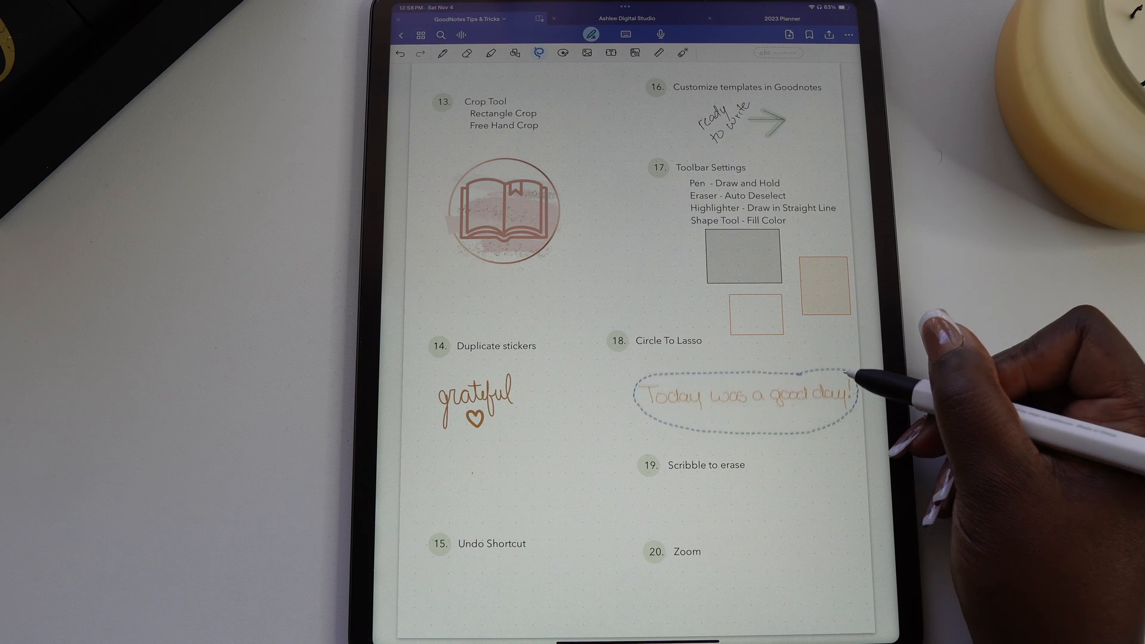
Lasso-circle the handwritten 'Today was a good day!' sentence to select it.
{"action": "left_click_drag", "start_coordinate": [745, 394], "coordinate": [672, 322]}
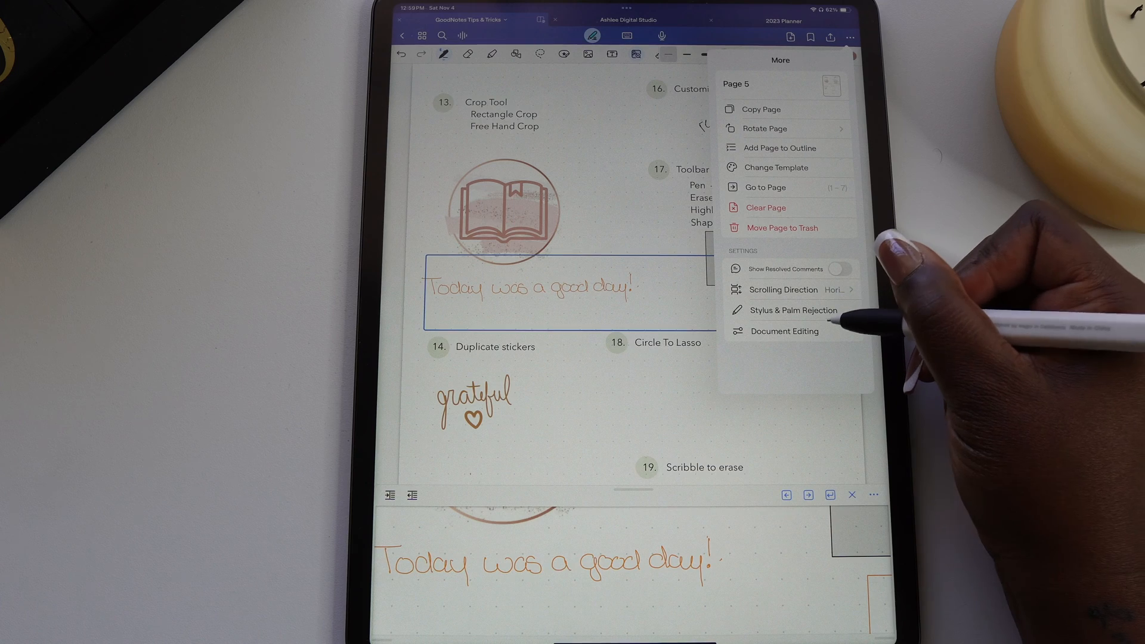
Open More > Document Editing settings and close them with Done.
{"action": "left_click", "coordinate": [784, 331]}
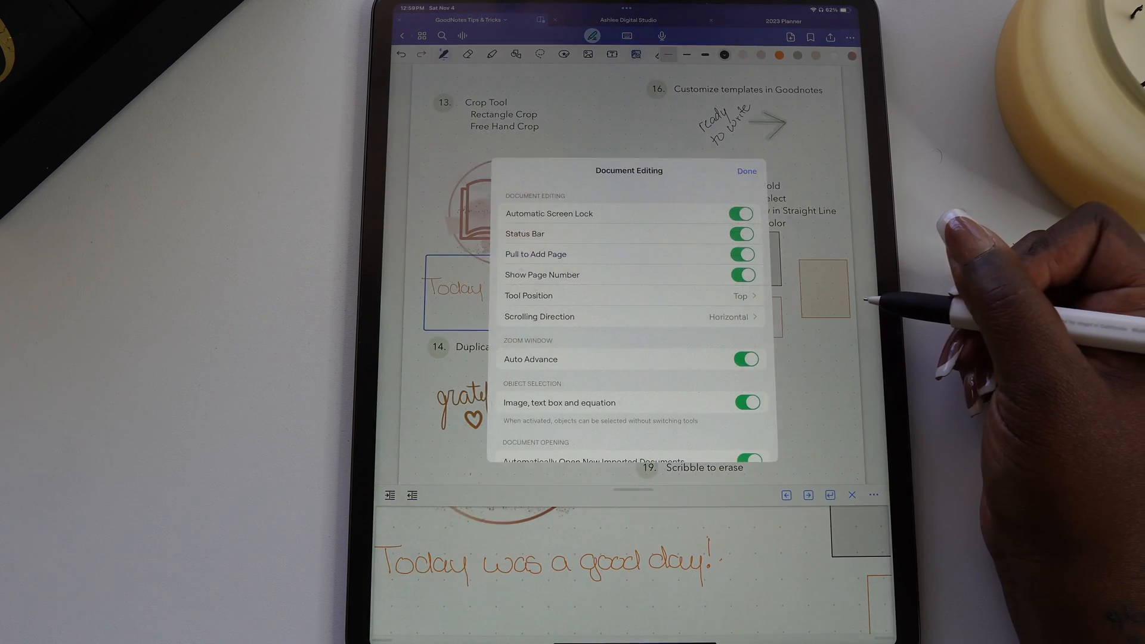
{"action": "left_click", "coordinate": [746, 171]}
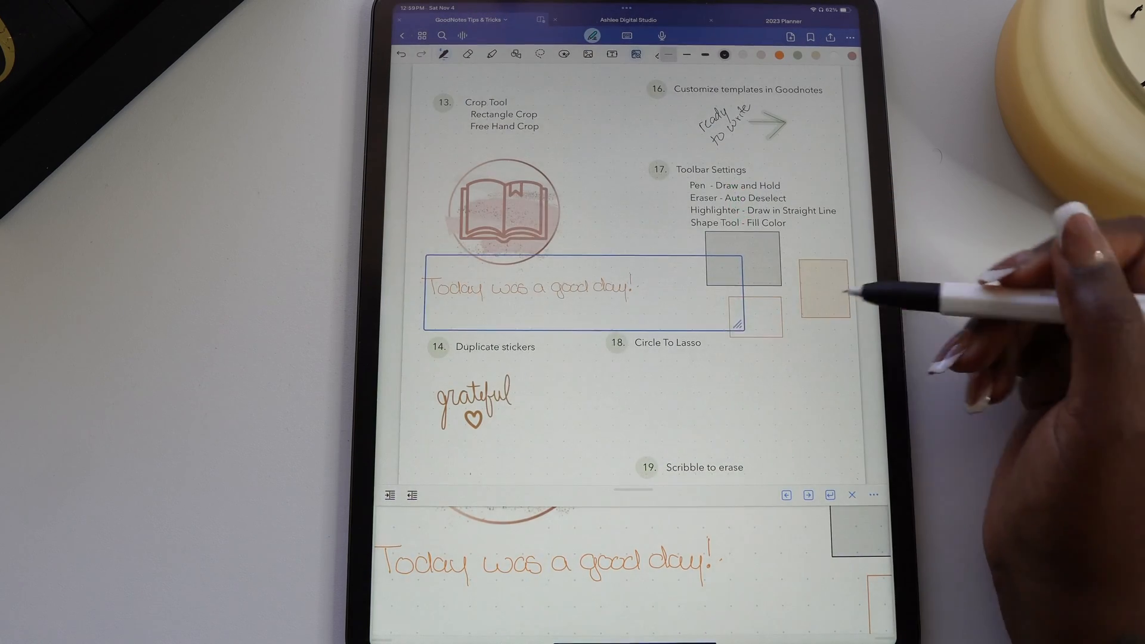